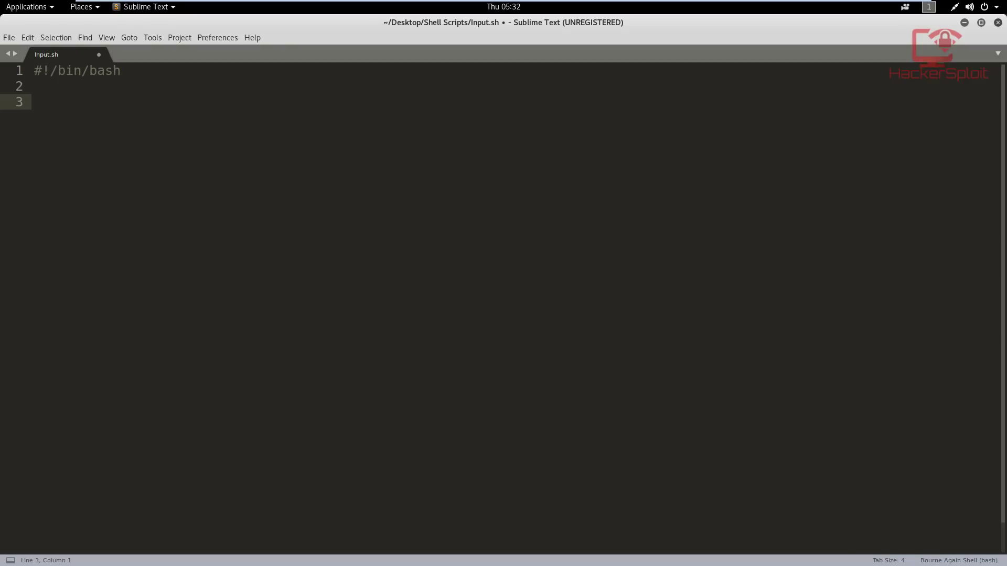
# Write read -p "Enter your name: " NAME on line 3 of Input.sh
pyautogui.click(39, 102)
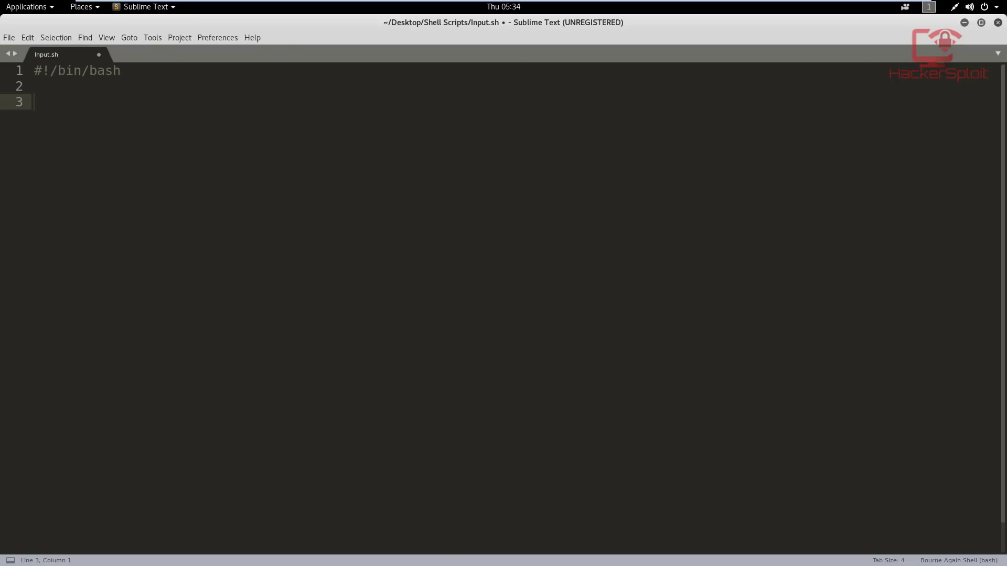
pyautogui.write('re')
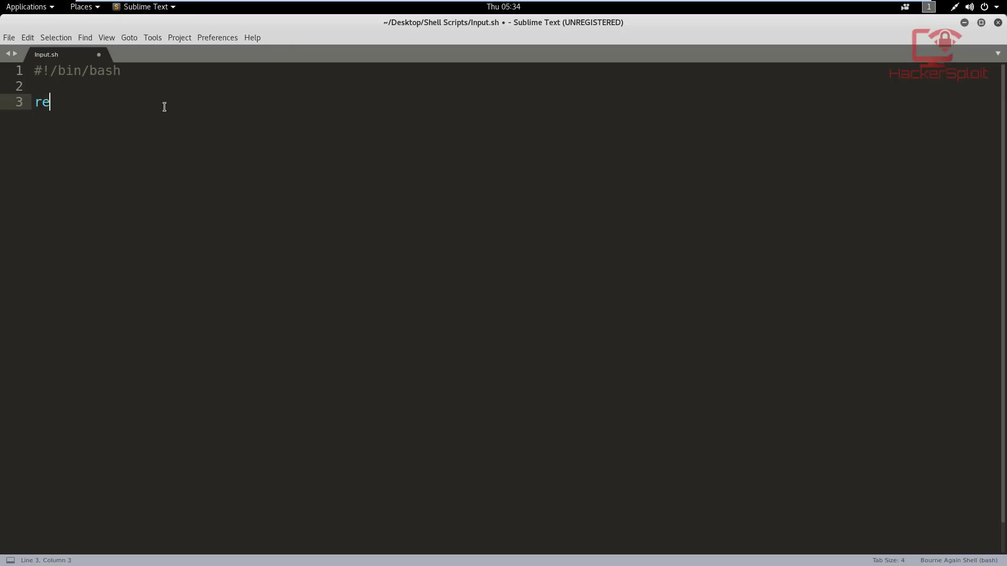
pyautogui.write('ad')
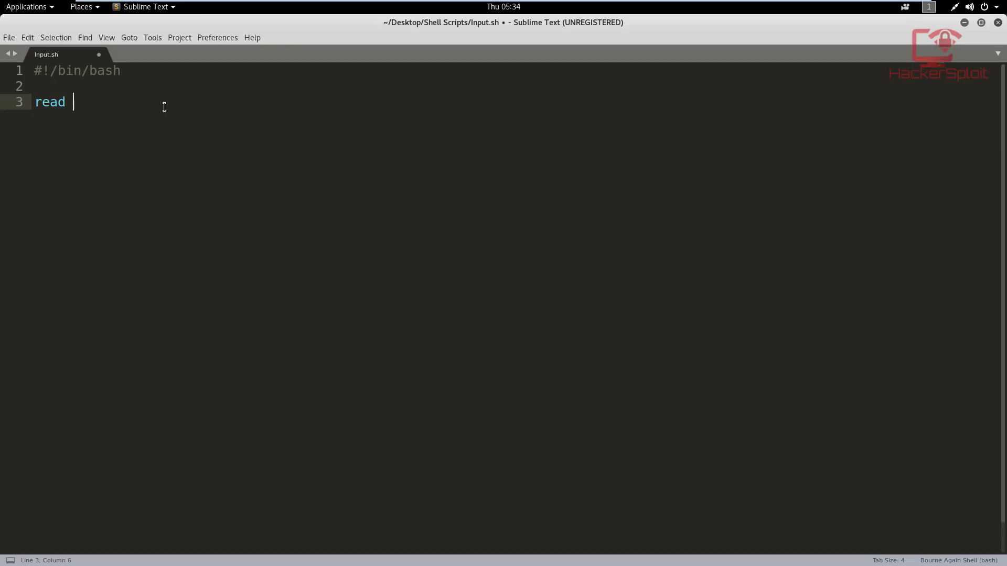
pyautogui.write('-')
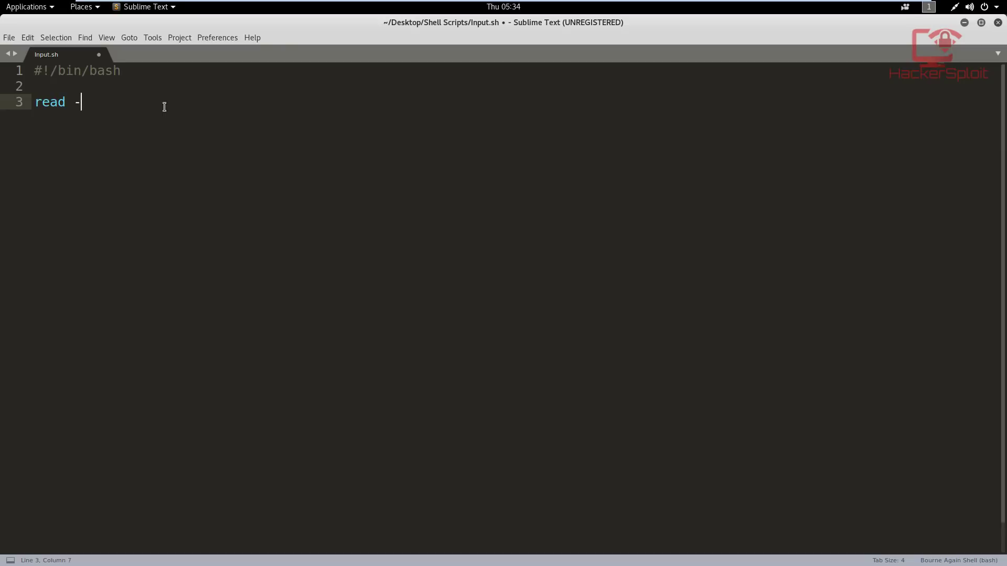
pyautogui.write('p')
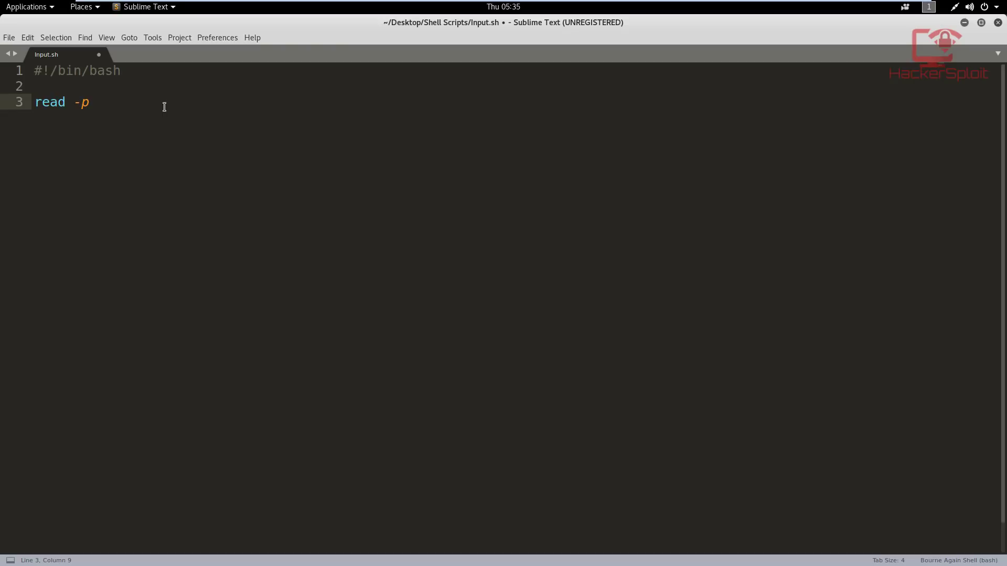
pyautogui.write('""')
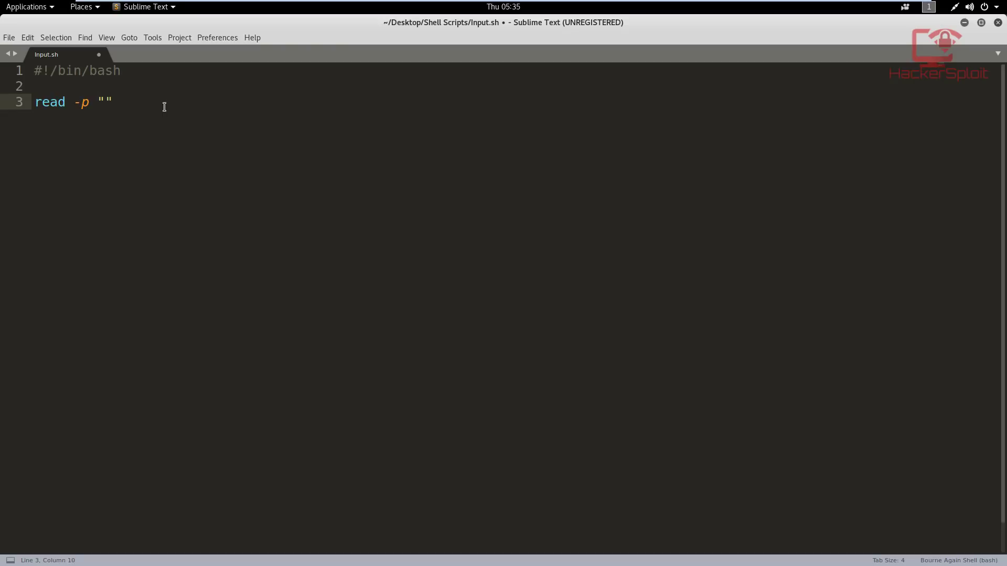
pyautogui.write('E')
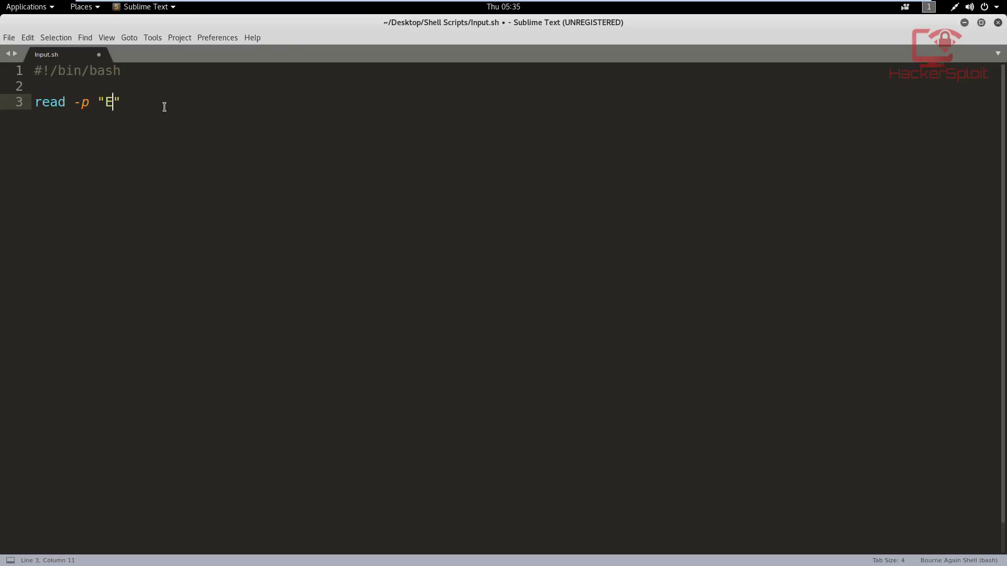
pyautogui.write('nter your')
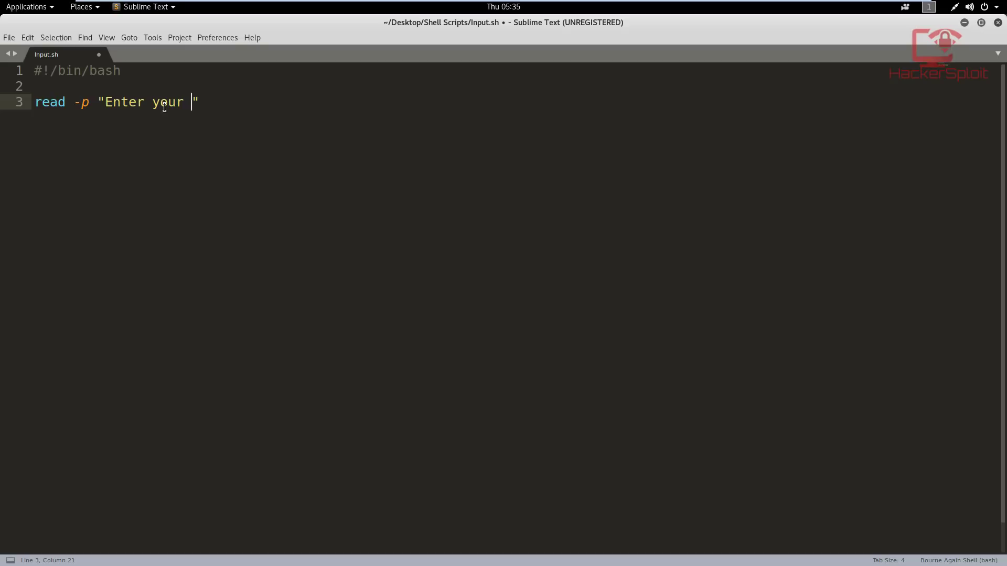
pyautogui.write('name')
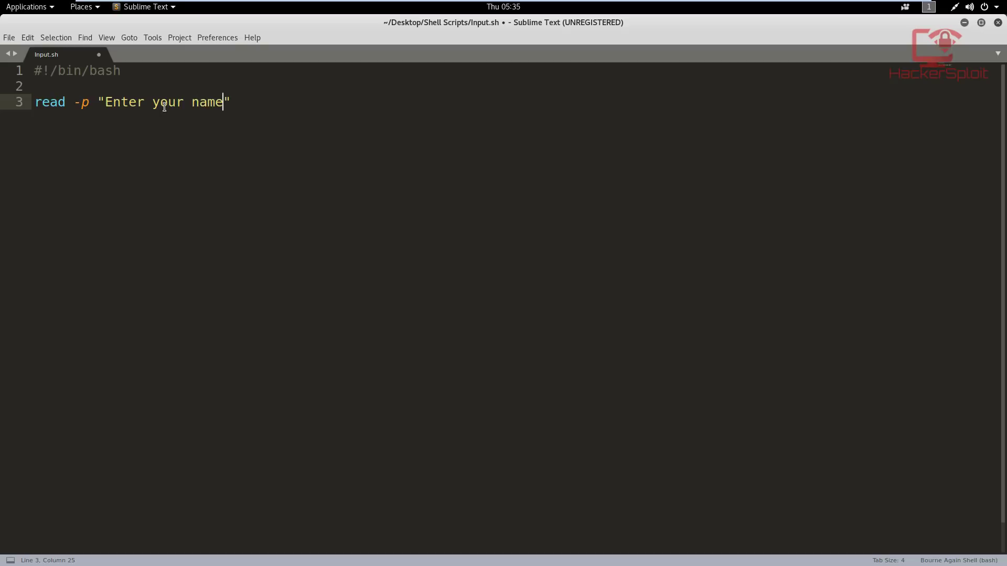
pyautogui.write(':')
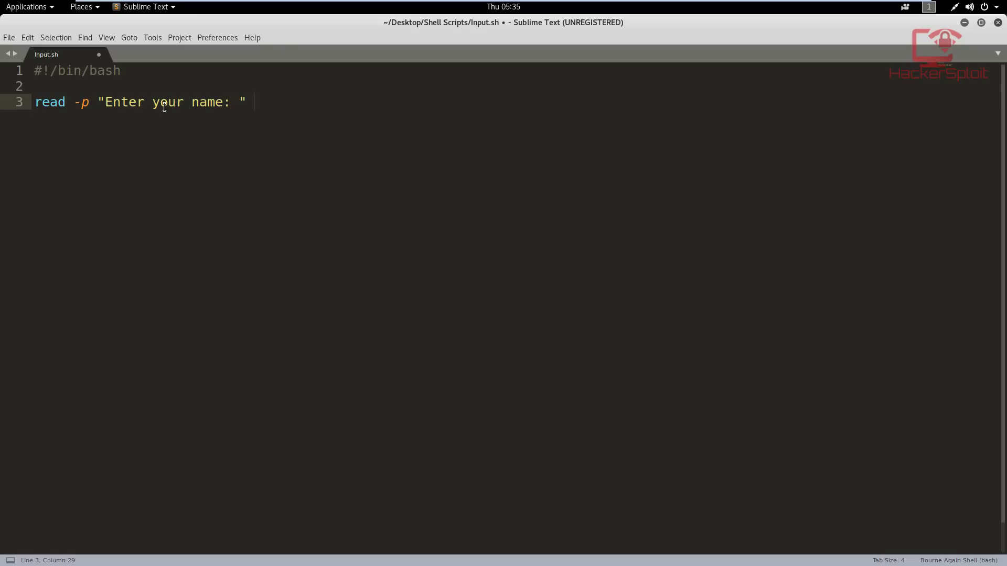
pyautogui.write('NAME')
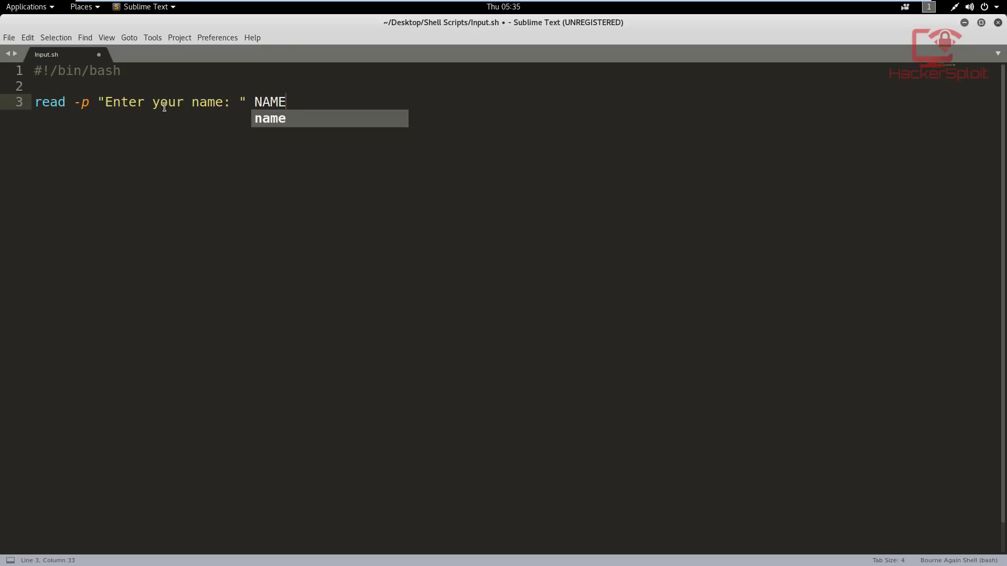
pyautogui.press('Return')
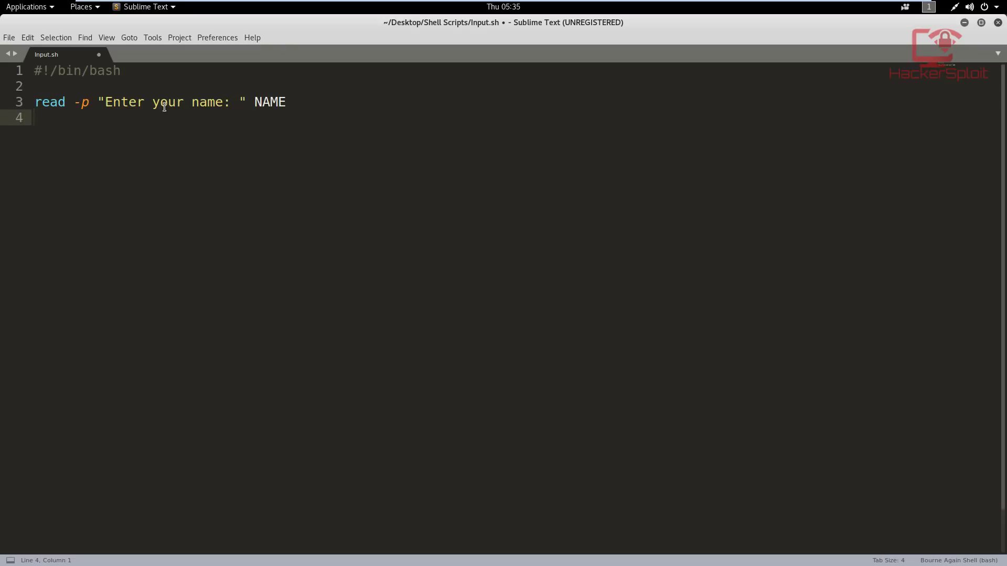
# Highlight read, the -p option and the prompt text to explain each part
pyautogui.click(41, 102)
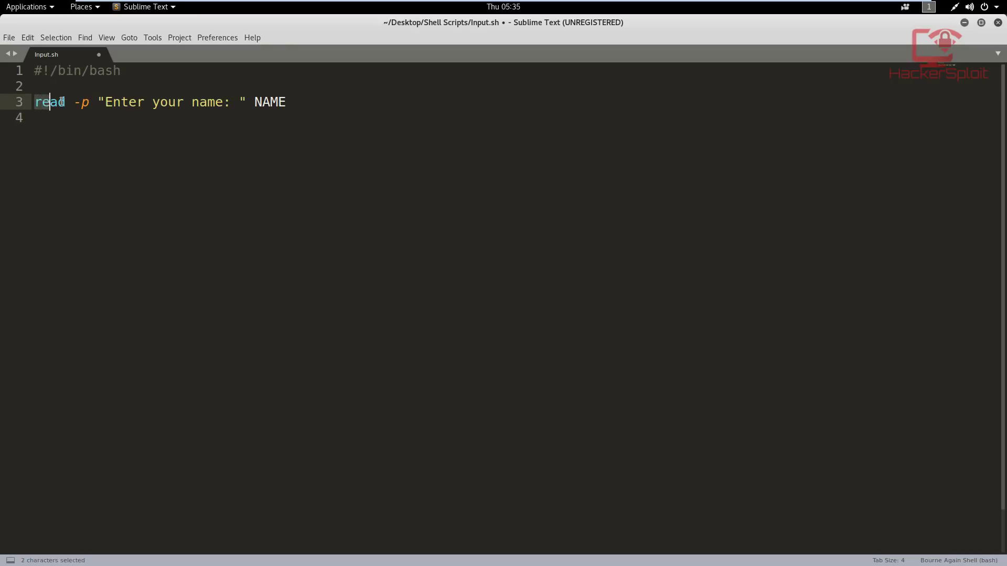
pyautogui.doubleClick(49, 102)
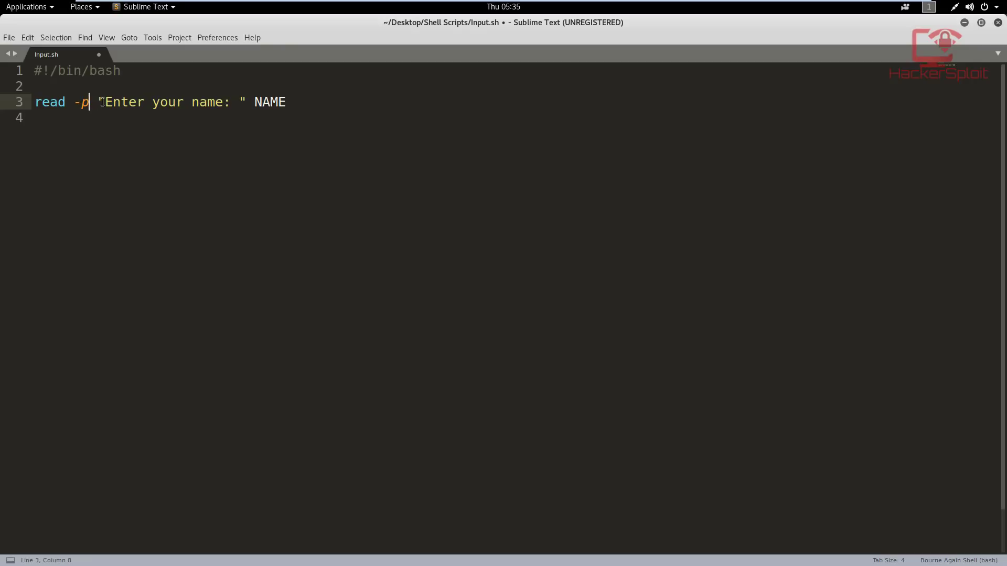
pyautogui.moveTo(104, 101); pyautogui.dragTo(207, 102)
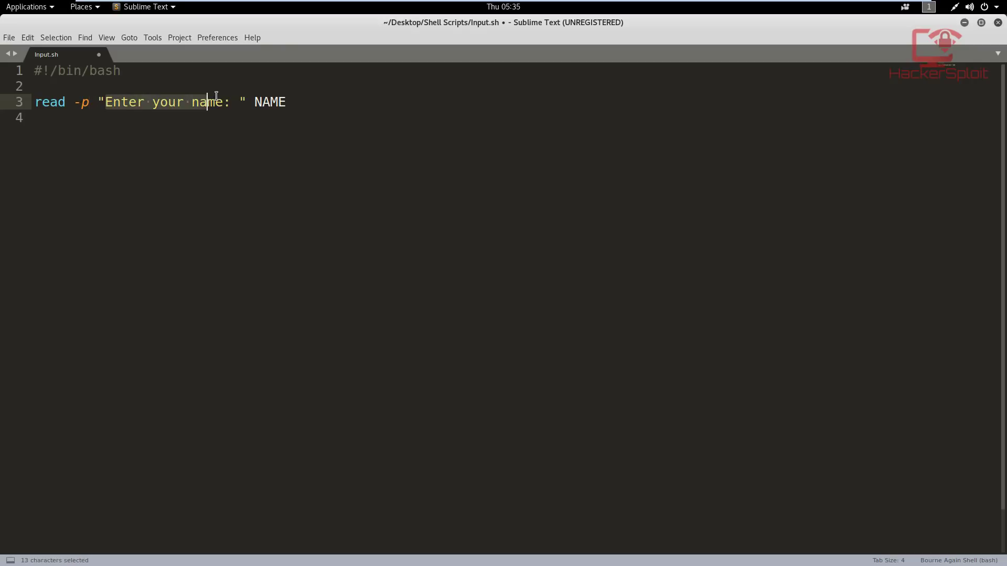
pyautogui.moveTo(205, 101); pyautogui.dragTo(230, 102)
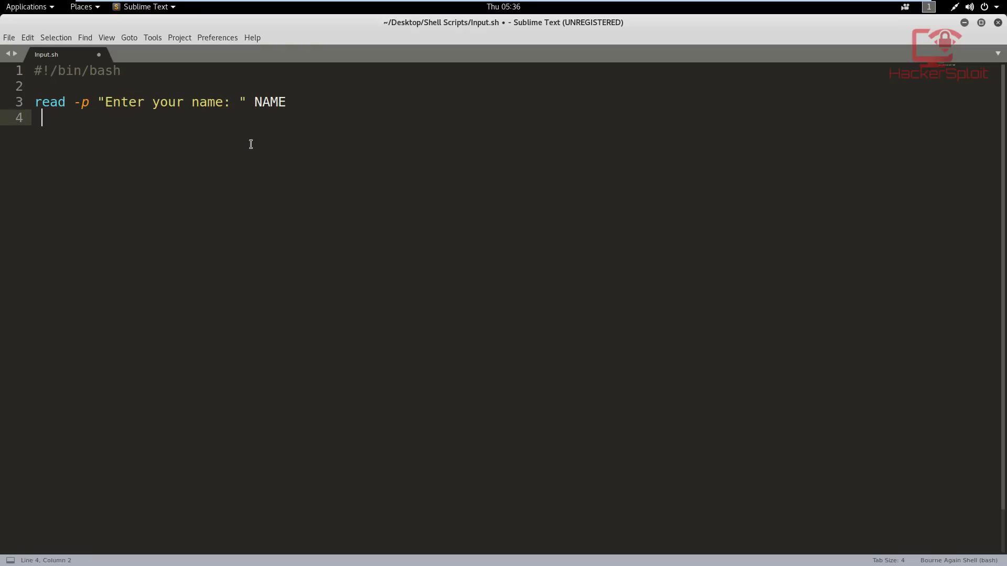
# Add echo "Your name is $NAME" on line 5 and save Input.sh
pyautogui.press('Return')
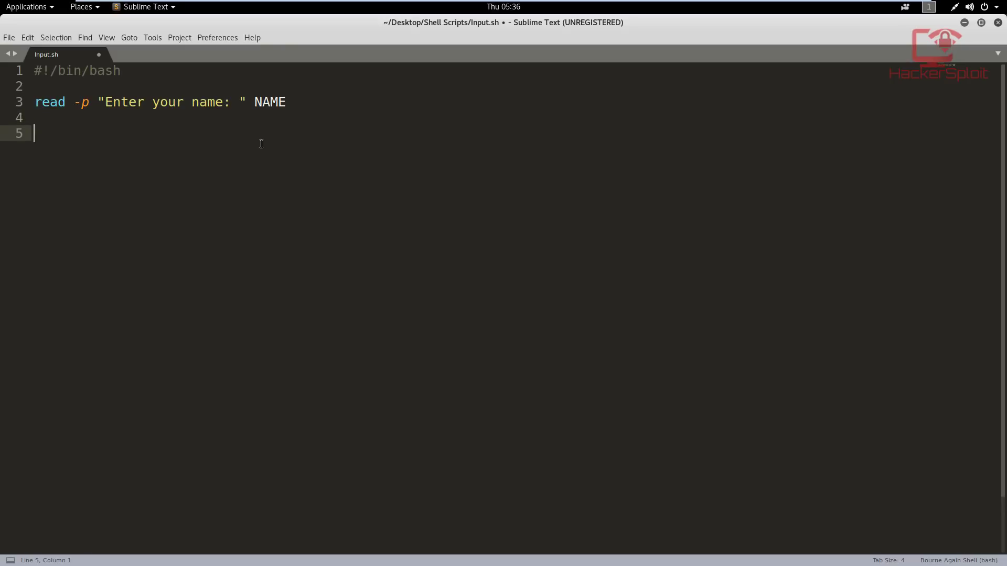
pyautogui.write('echo')
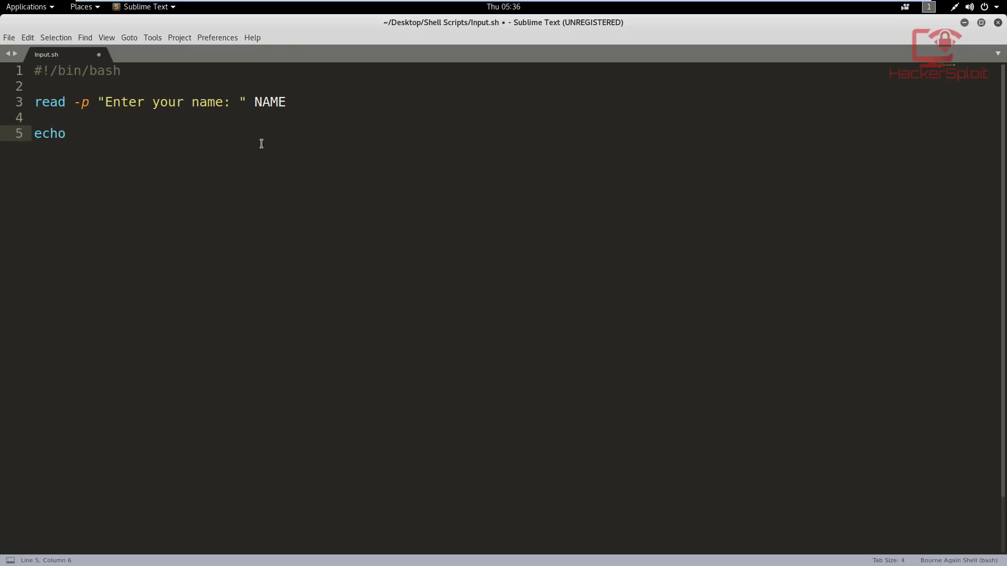
pyautogui.write('$')
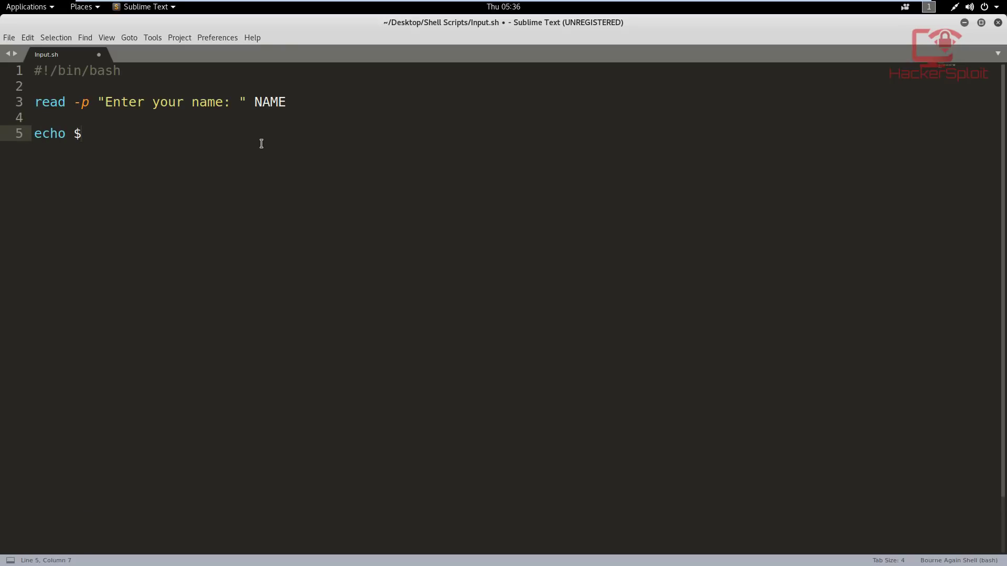
pyautogui.write('NAME')
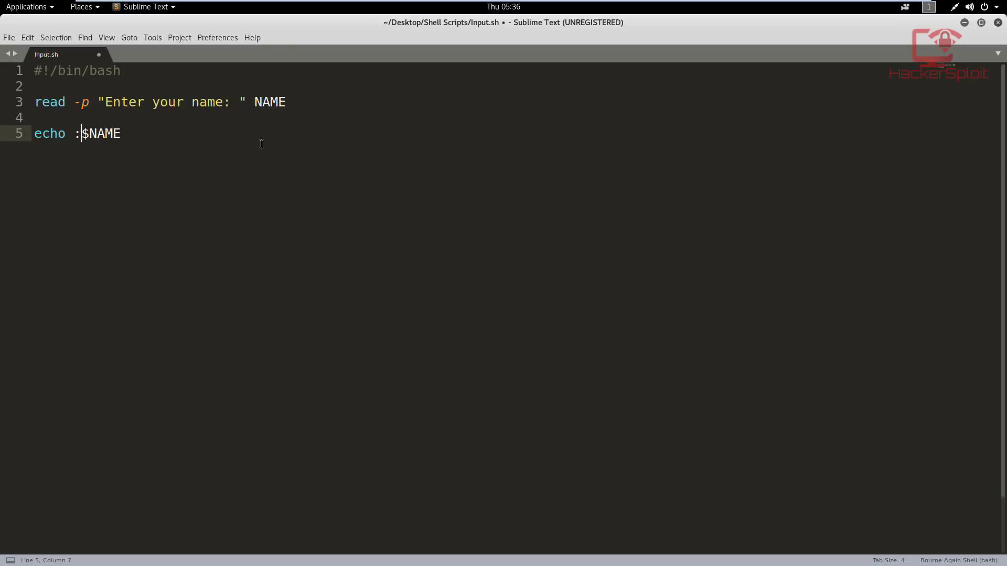
pyautogui.write('"Your')
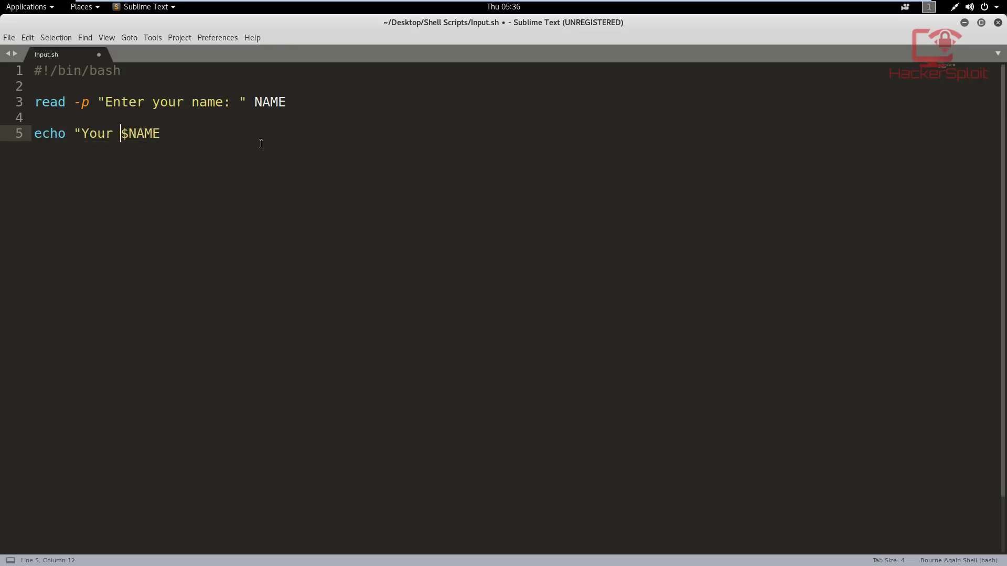
pyautogui.write('name is')
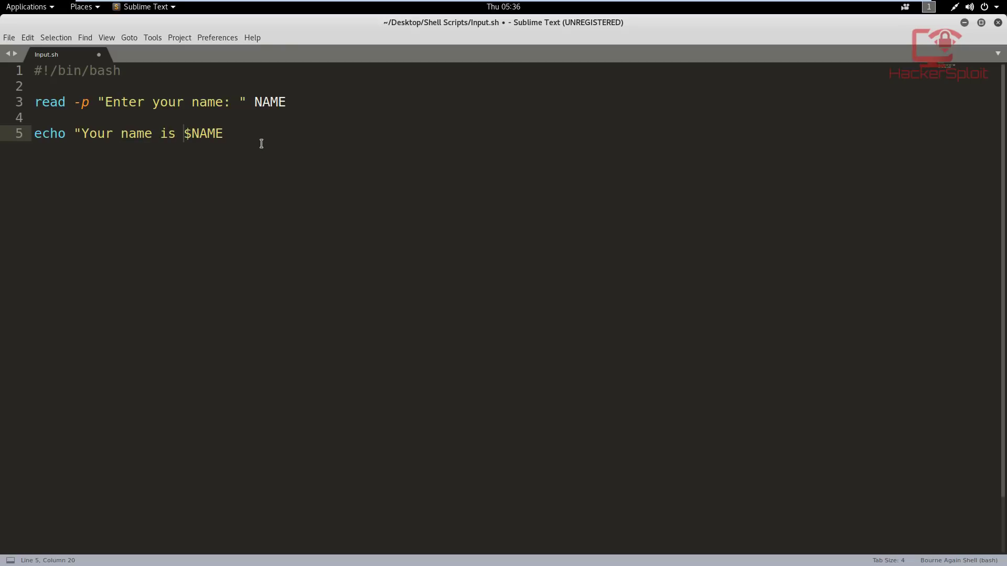
pyautogui.write('"')
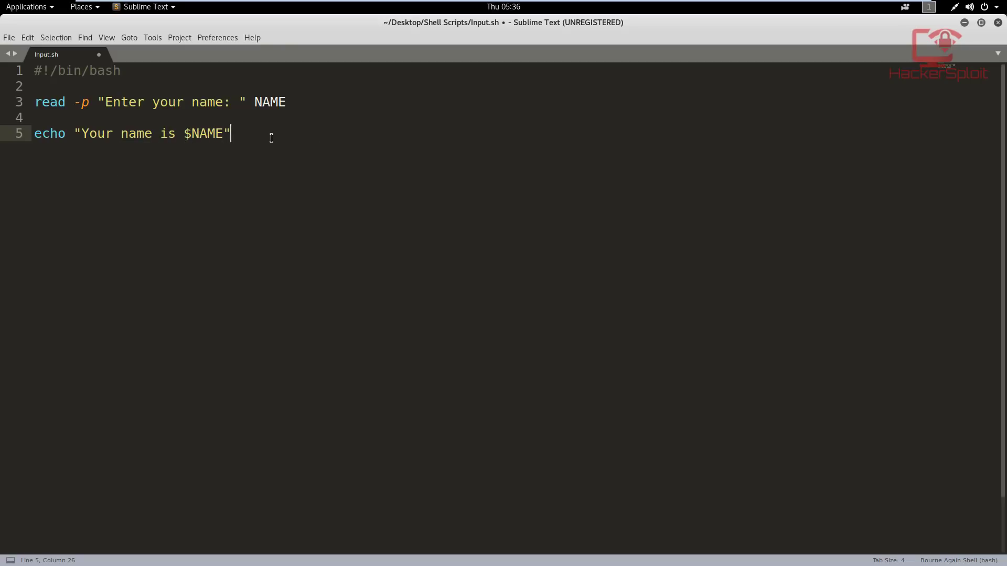
pyautogui.moveTo(221, 154)
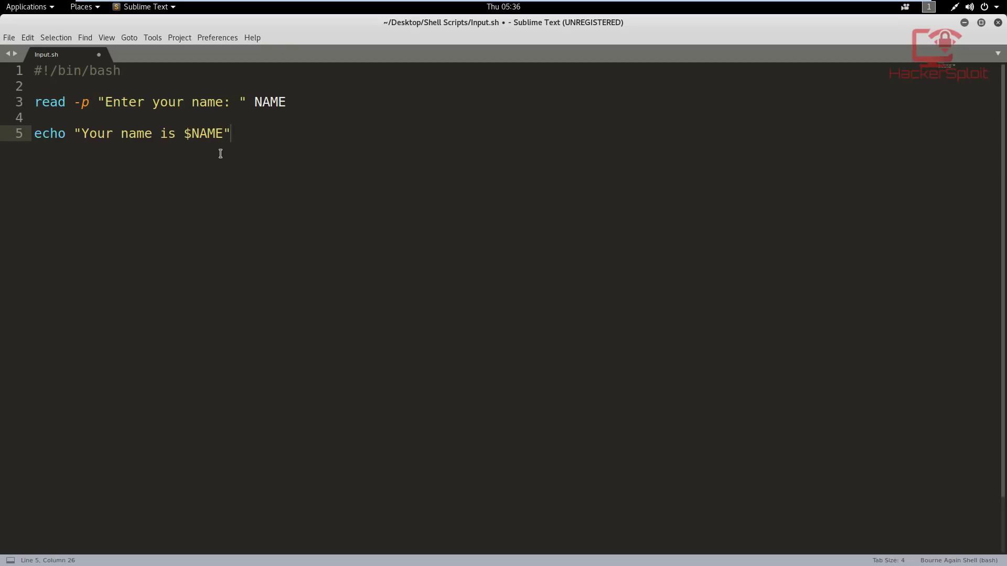
pyautogui.press('ctrl+s')
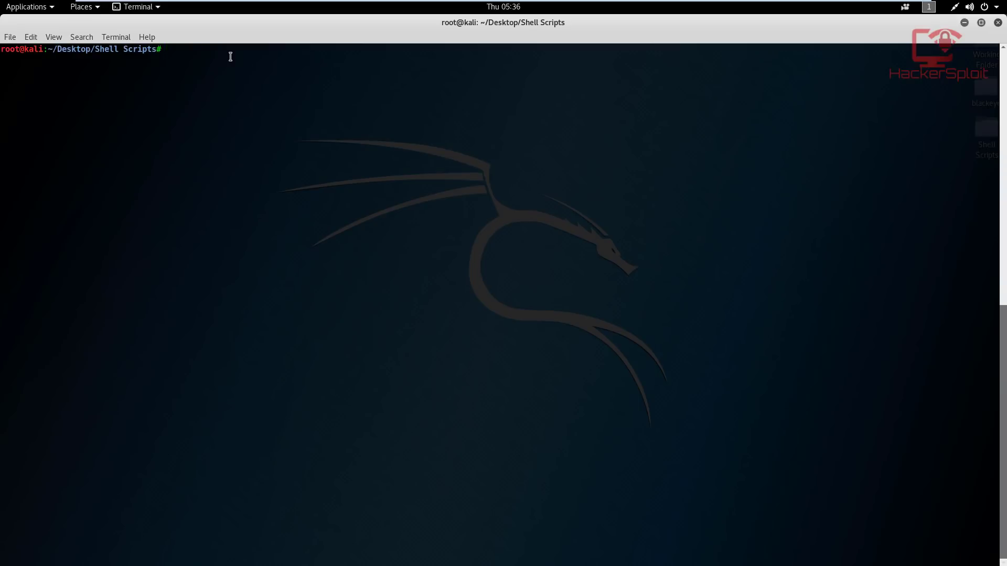
# Clear the terminal, run ./Input.sh and enter the name Alexis at the prompt
pyautogui.write('clea')
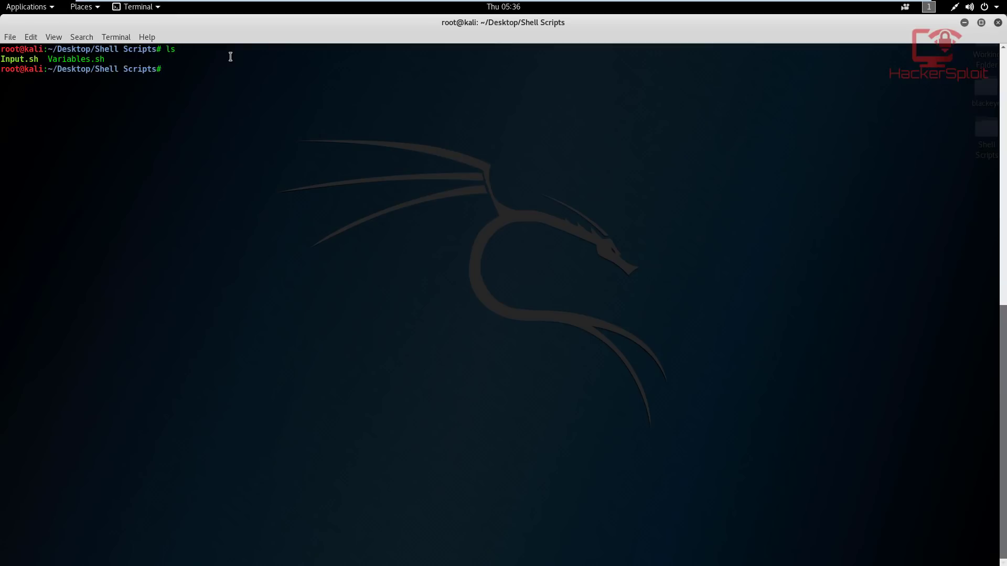
pyautogui.write('./')
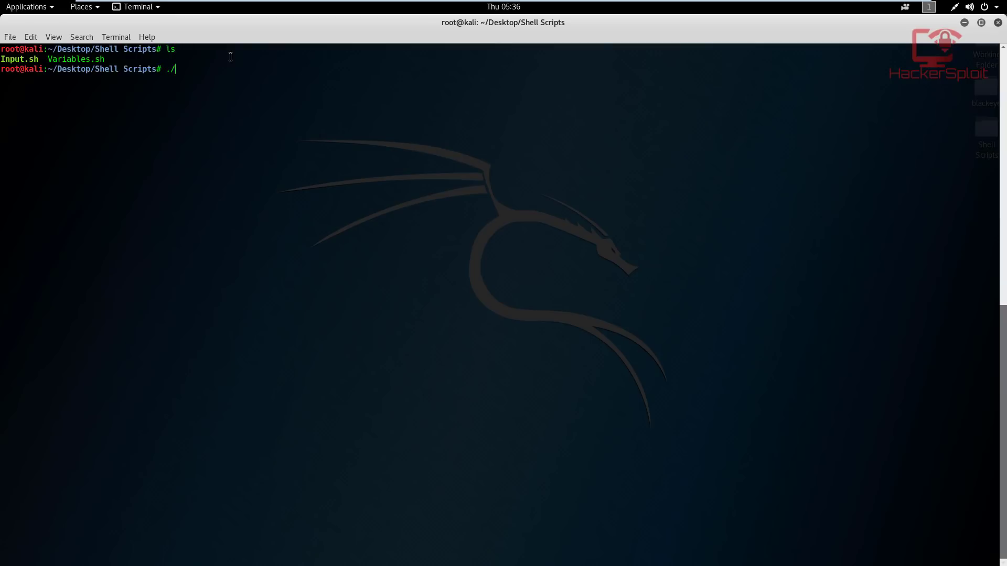
pyautogui.write('Input.sh')
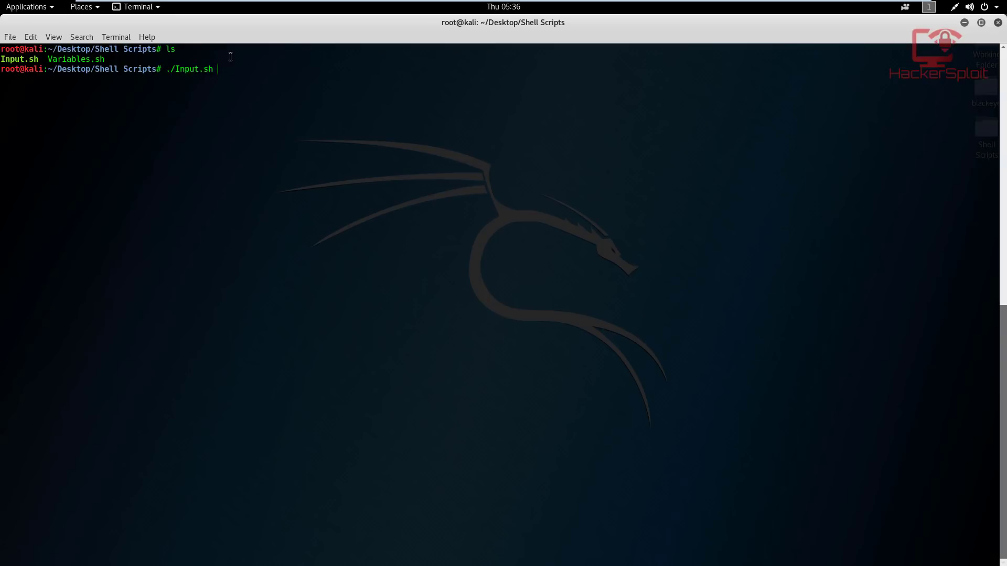
pyautogui.press('Return')
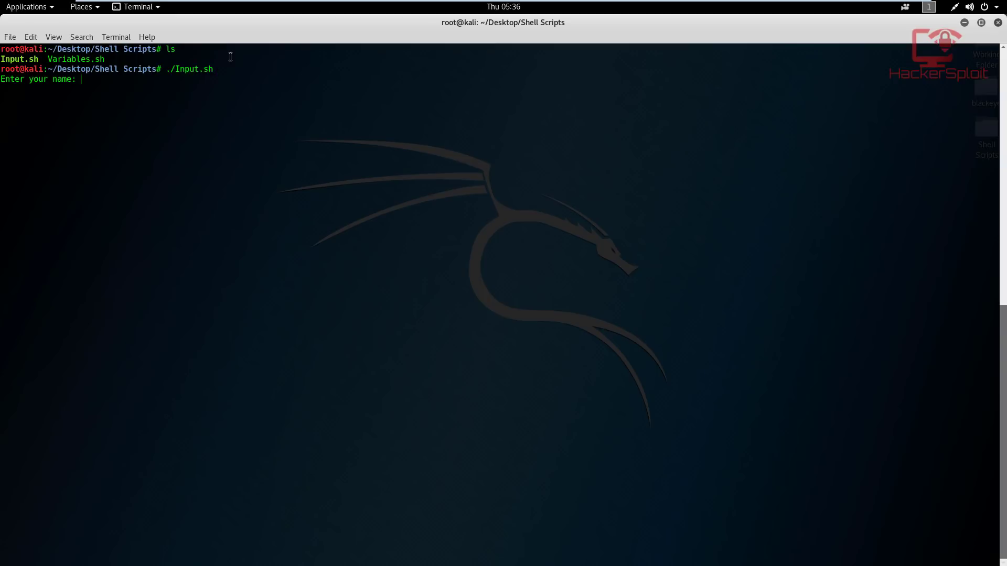
pyautogui.write('Alexis')
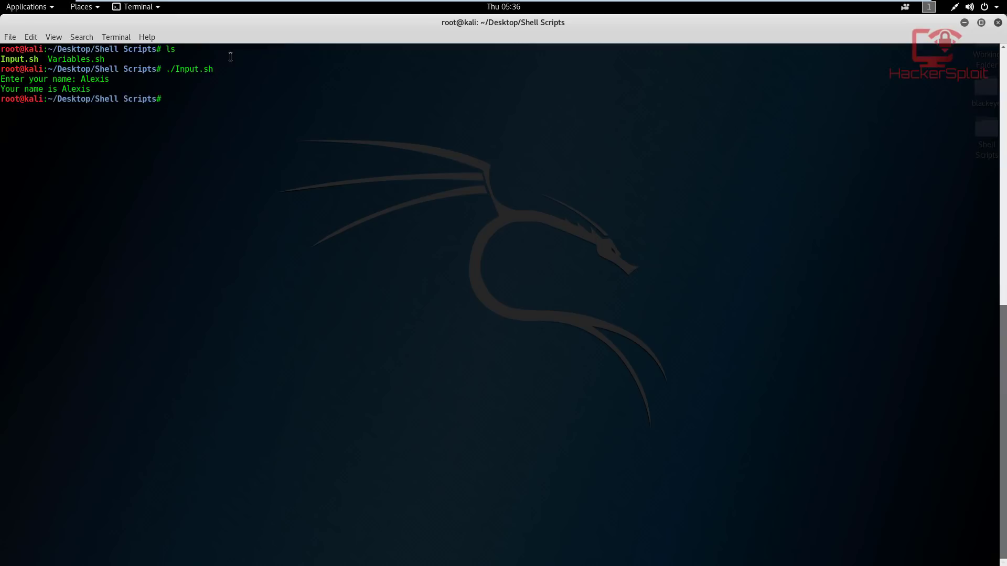
pyautogui.moveTo(206, 98)
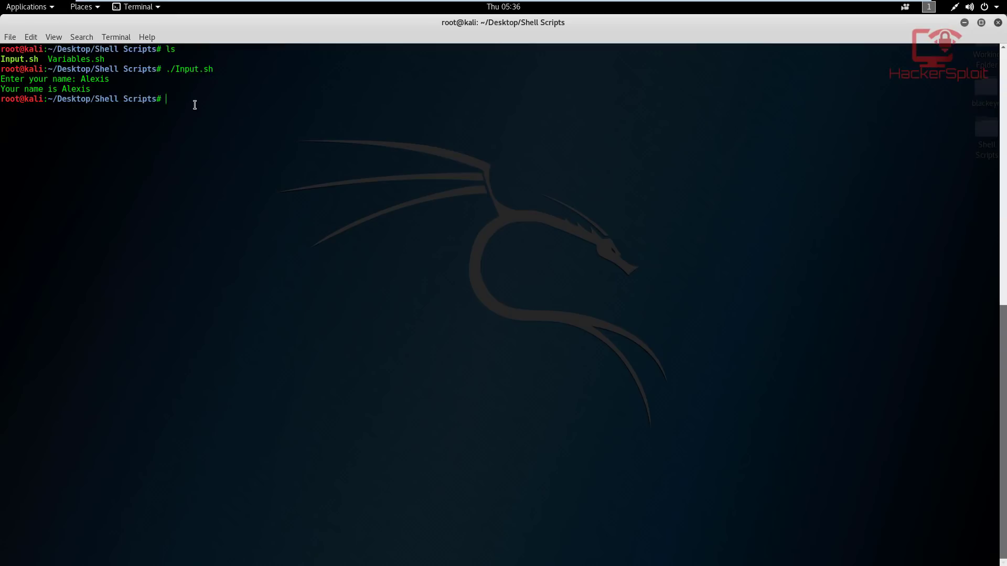
pyautogui.moveTo(927, 80)
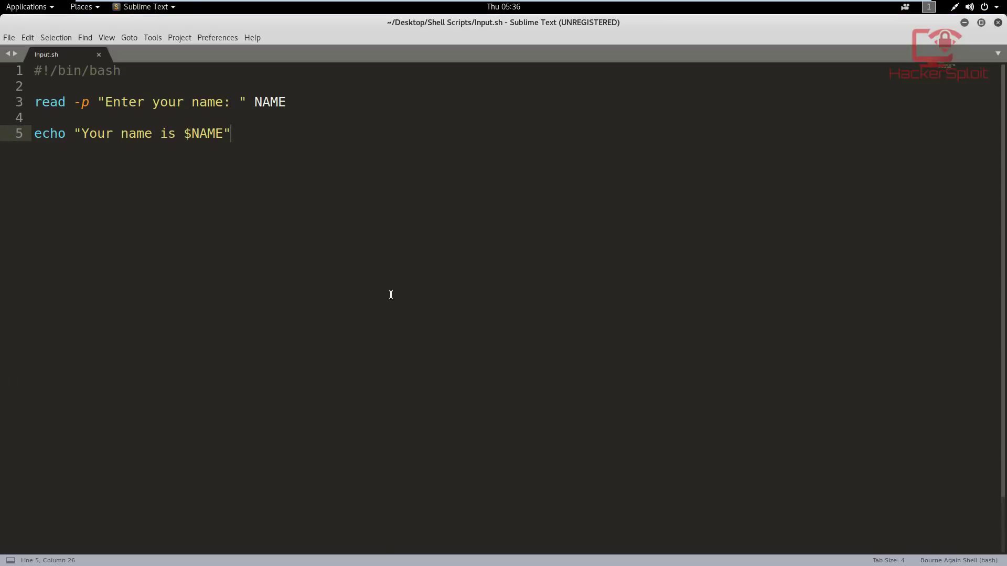
pyautogui.moveTo(396, 214)
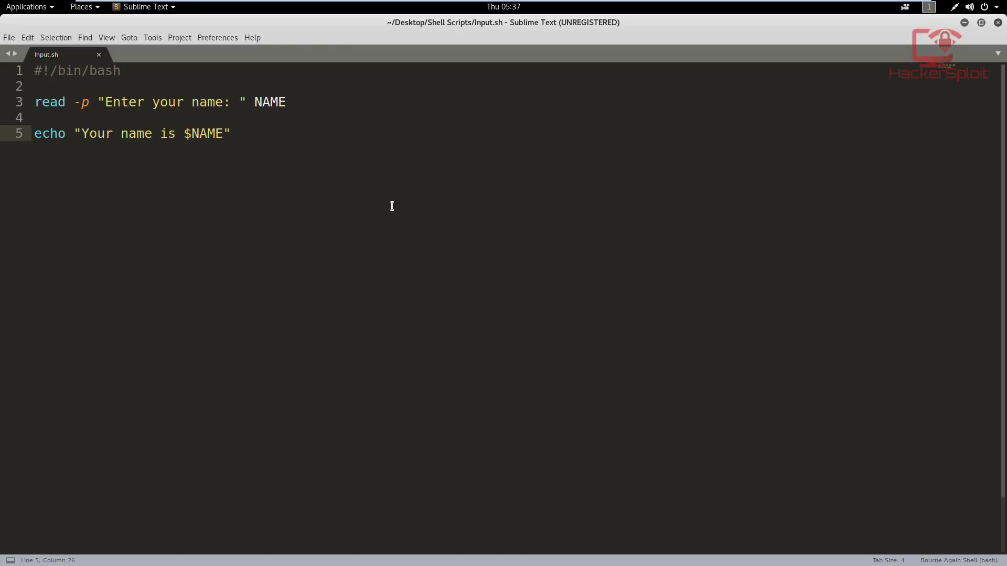
pyautogui.click(230, 133)
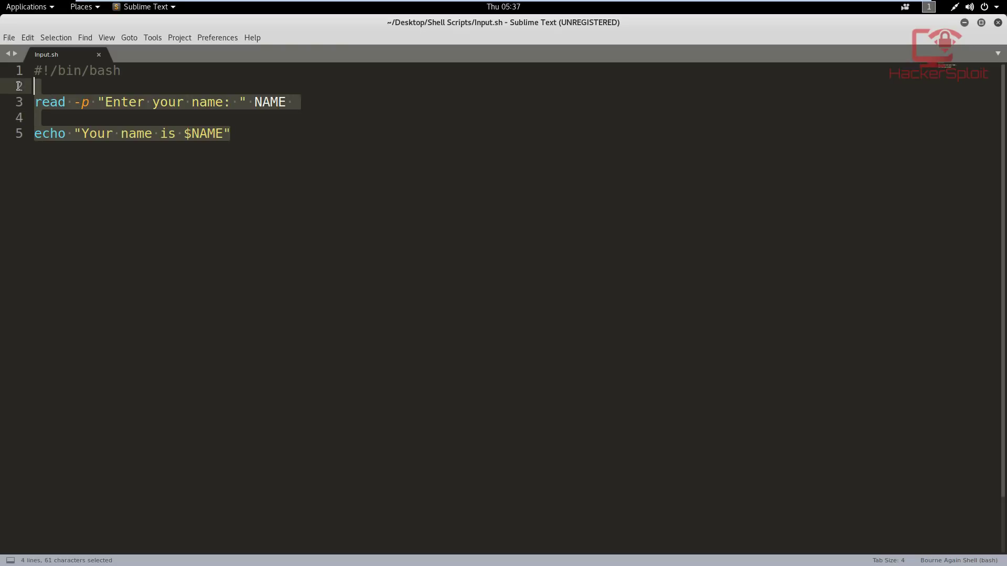
# Insert a #User Input comment line below the shebang, followed by a blank line
pyautogui.click(57, 102)
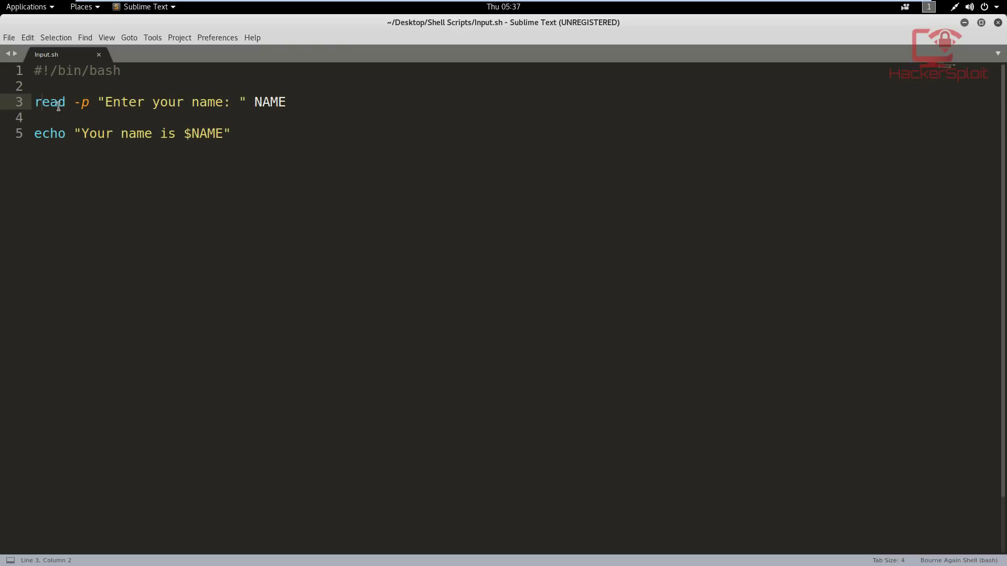
pyautogui.click(50, 87)
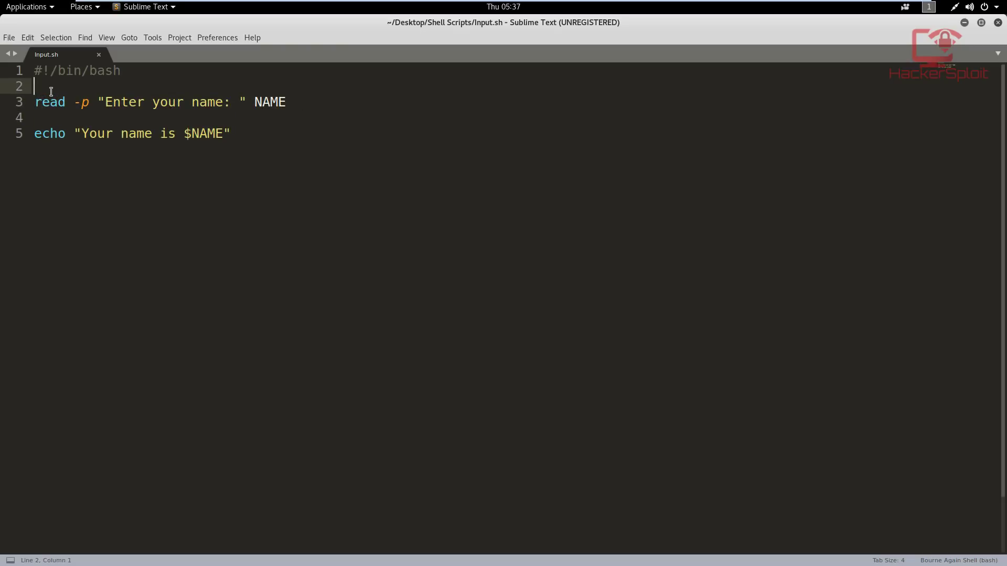
pyautogui.press('Return')
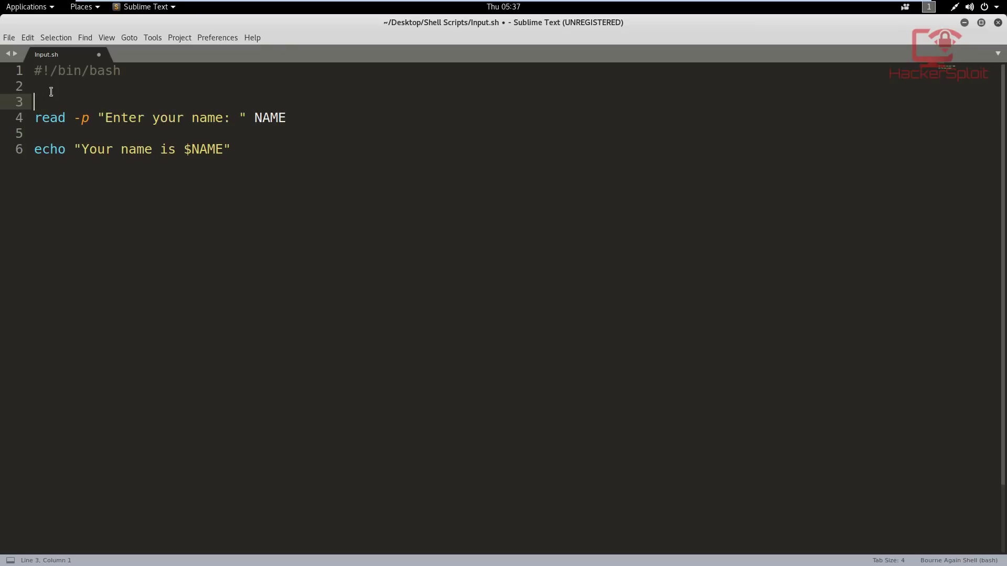
pyautogui.write('#')
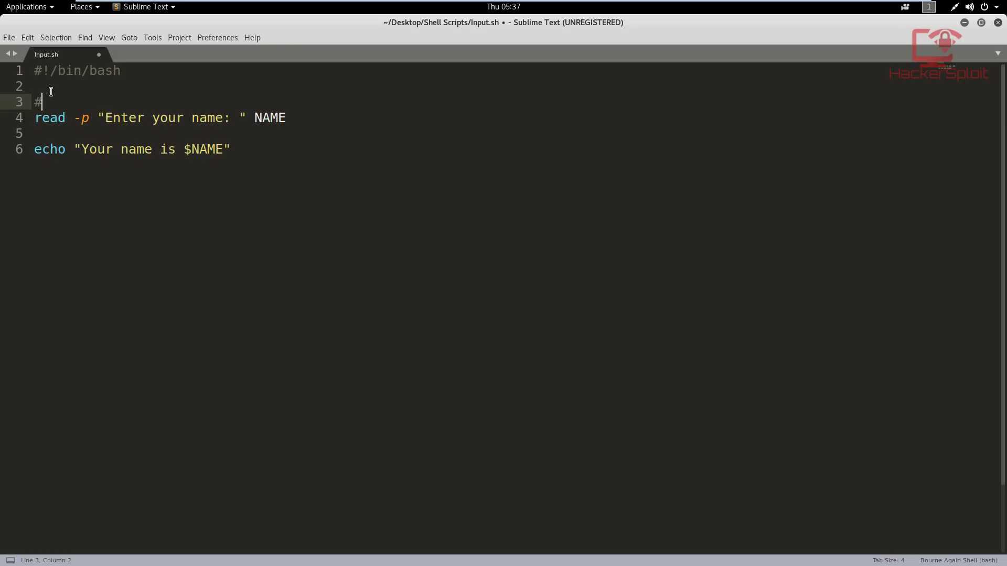
pyautogui.write('Use')
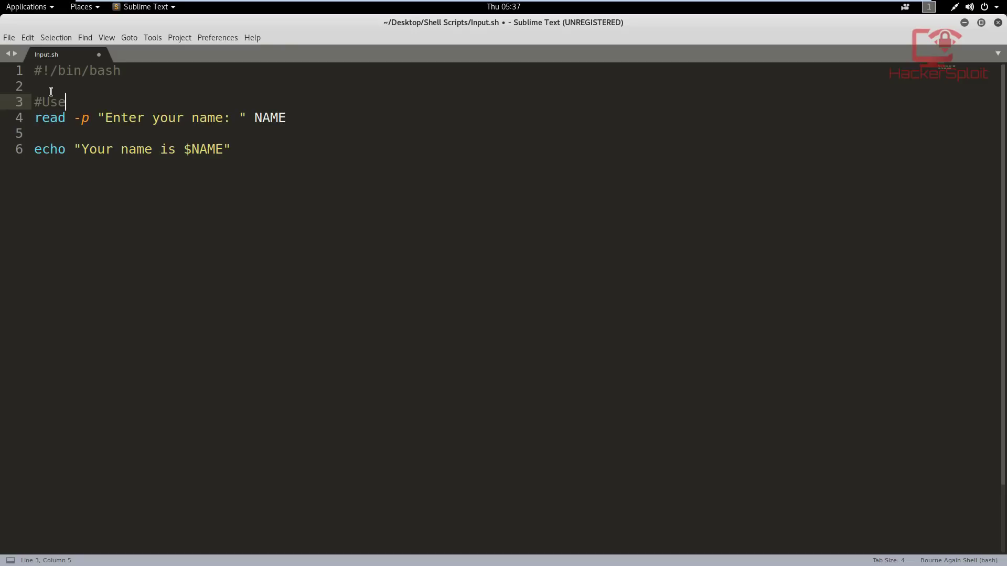
pyautogui.write('r Input')
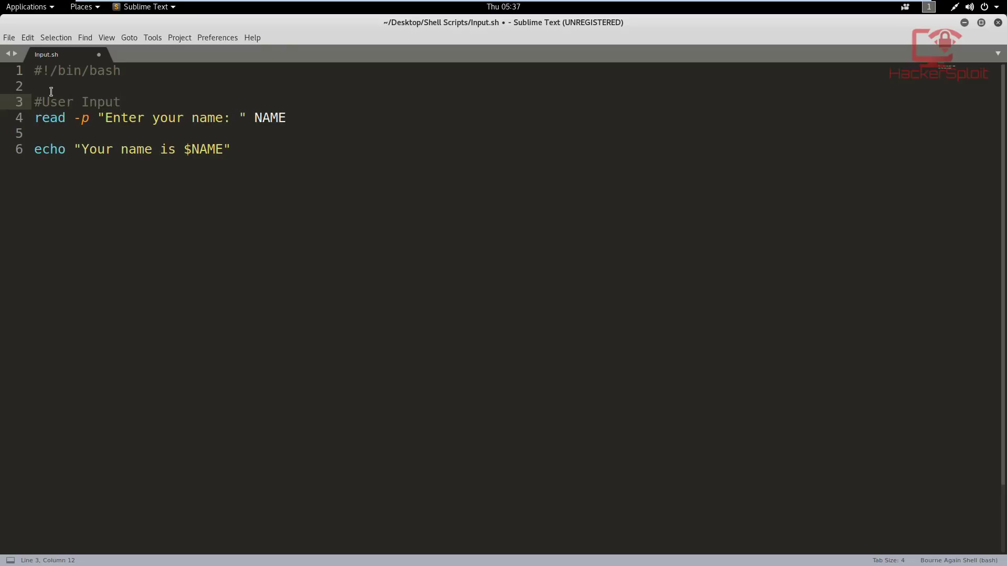
pyautogui.press('Return')
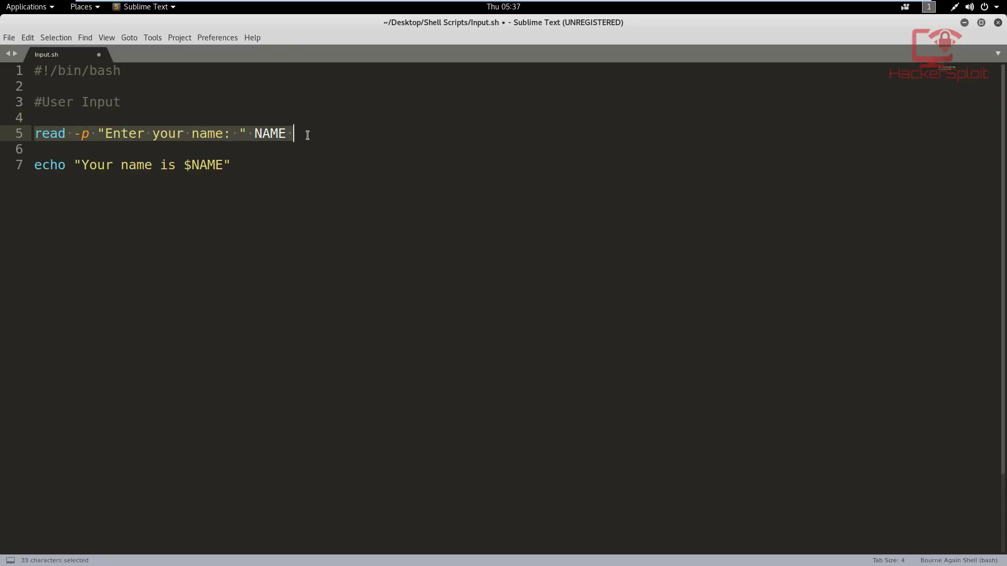
# Replace the read and echo lines with echo "Please enter your full name: "
pyautogui.press('Delete')
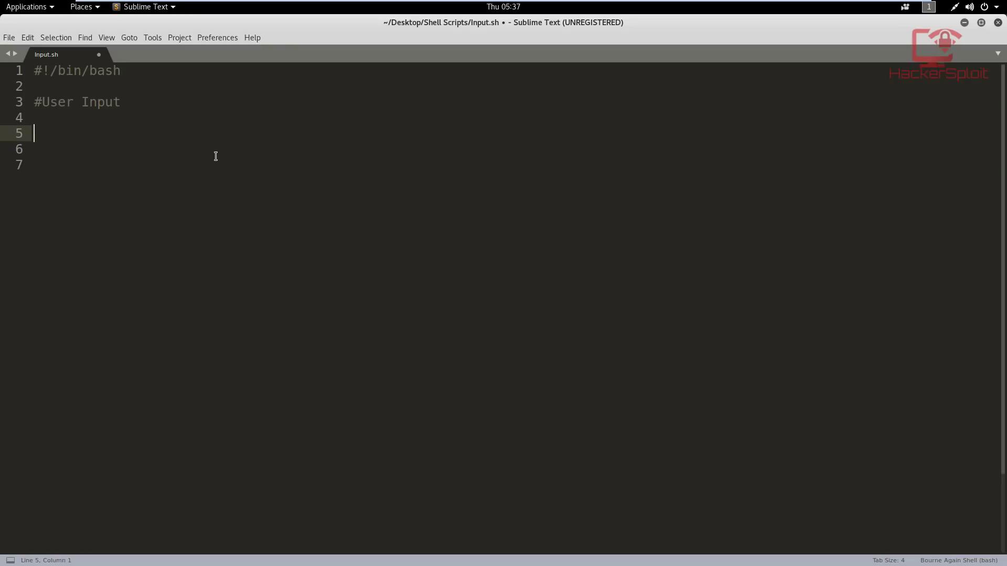
pyautogui.write('echo "')
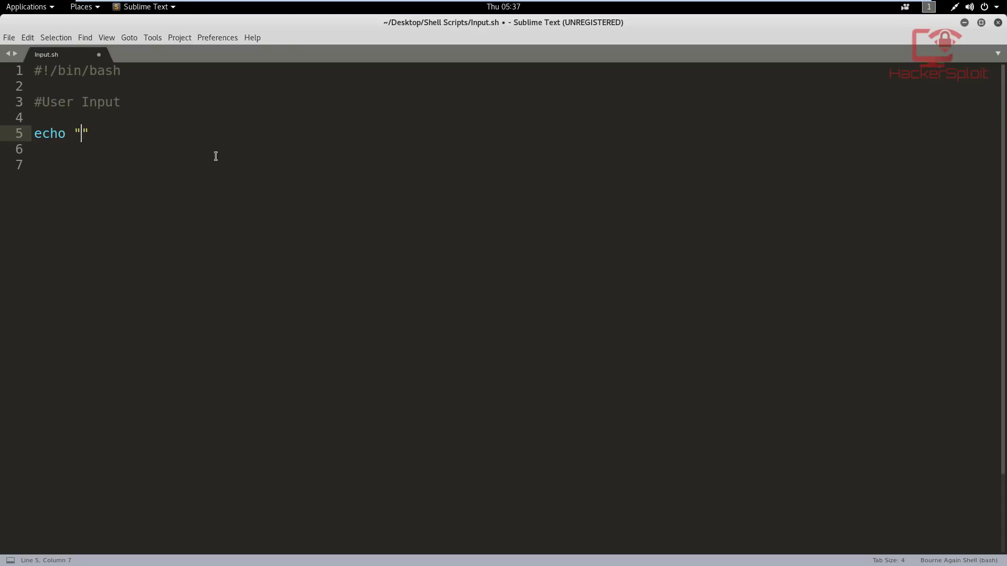
pyautogui.write('Please enter')
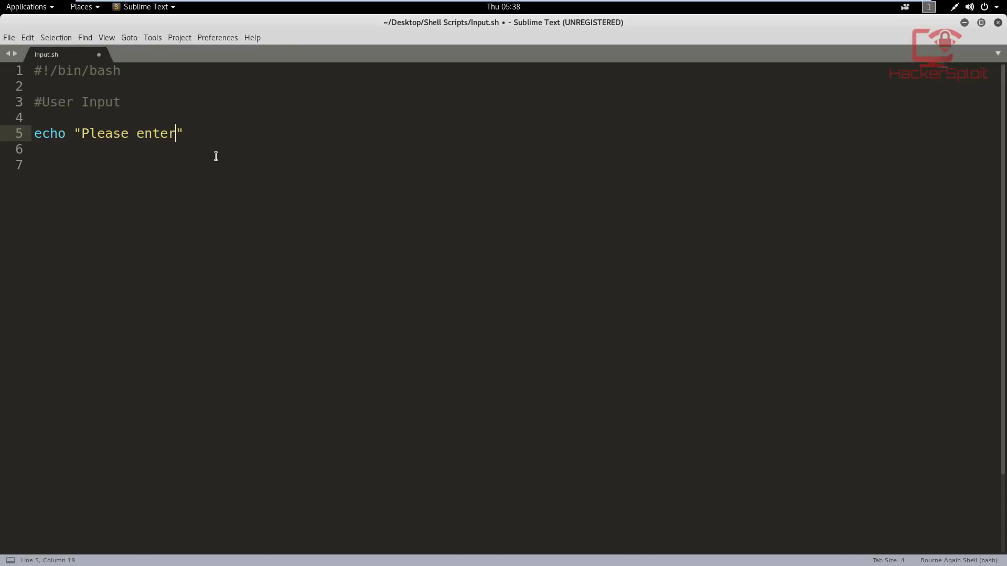
pyautogui.write('your full name')
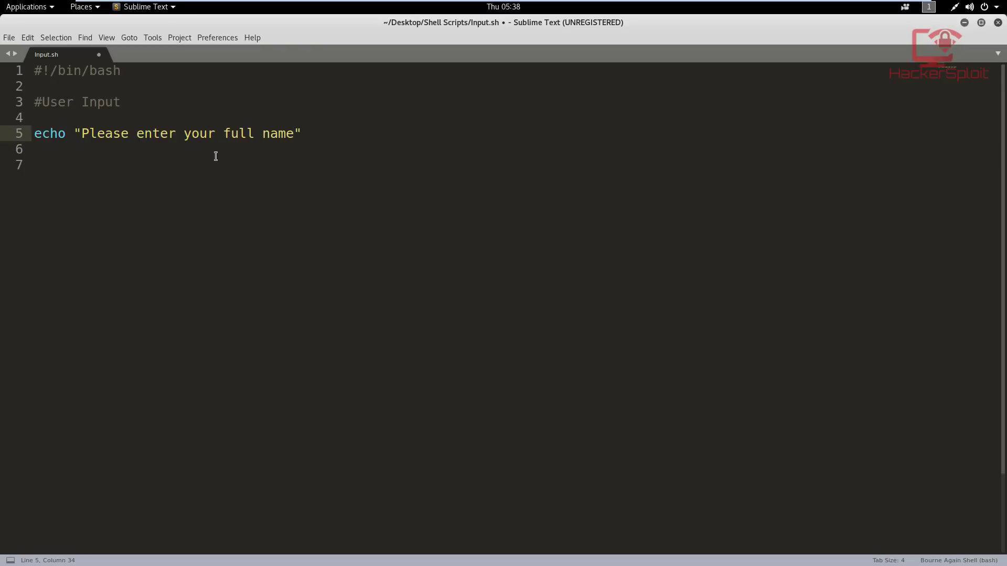
pyautogui.click(294, 133)
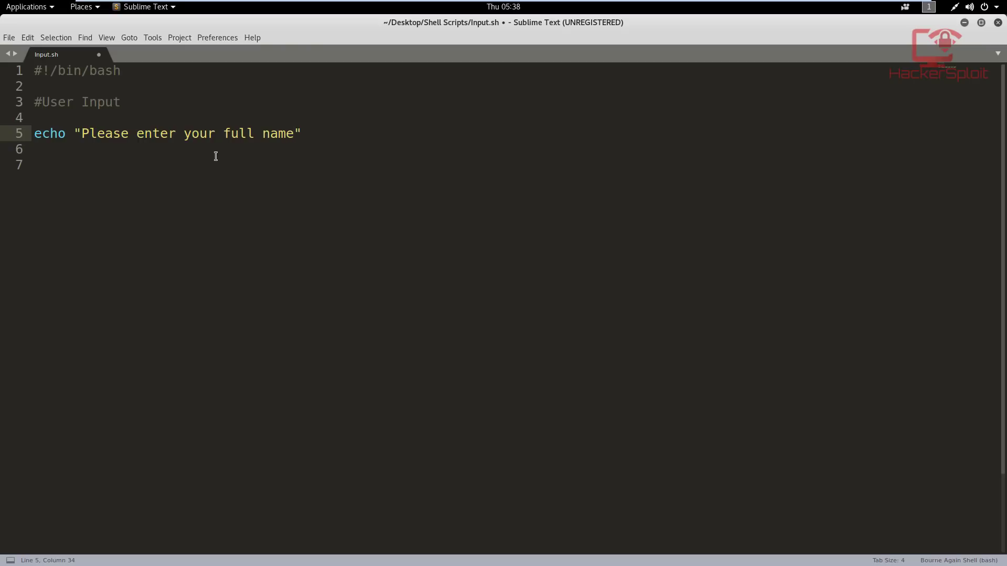
pyautogui.press('Return')
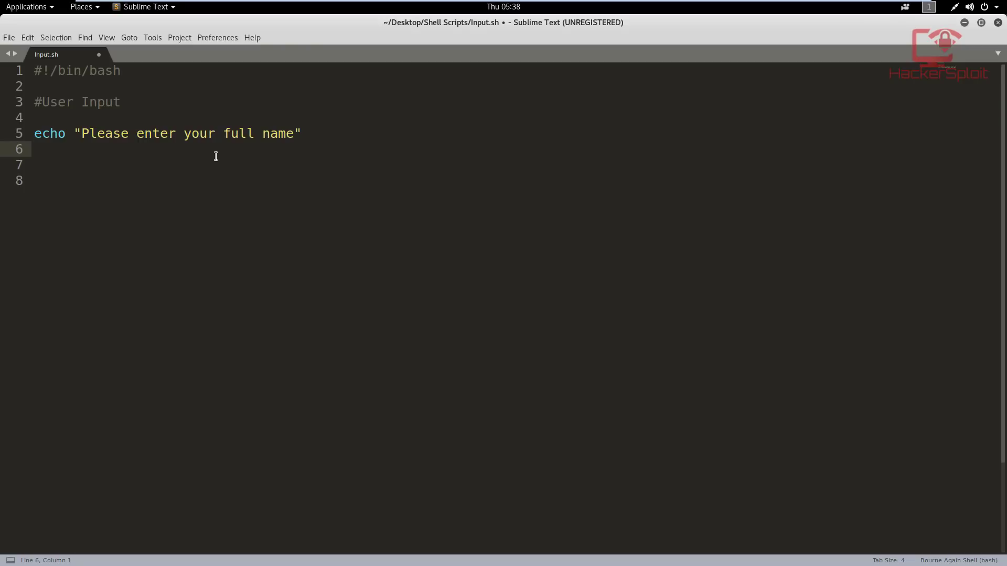
pyautogui.click(36, 147)
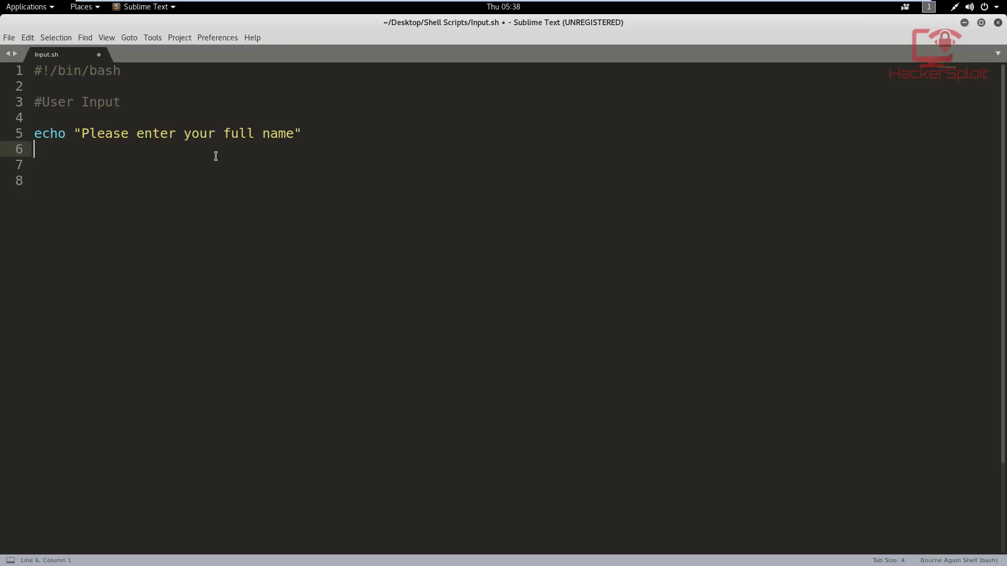
pyautogui.moveTo(293, 129)
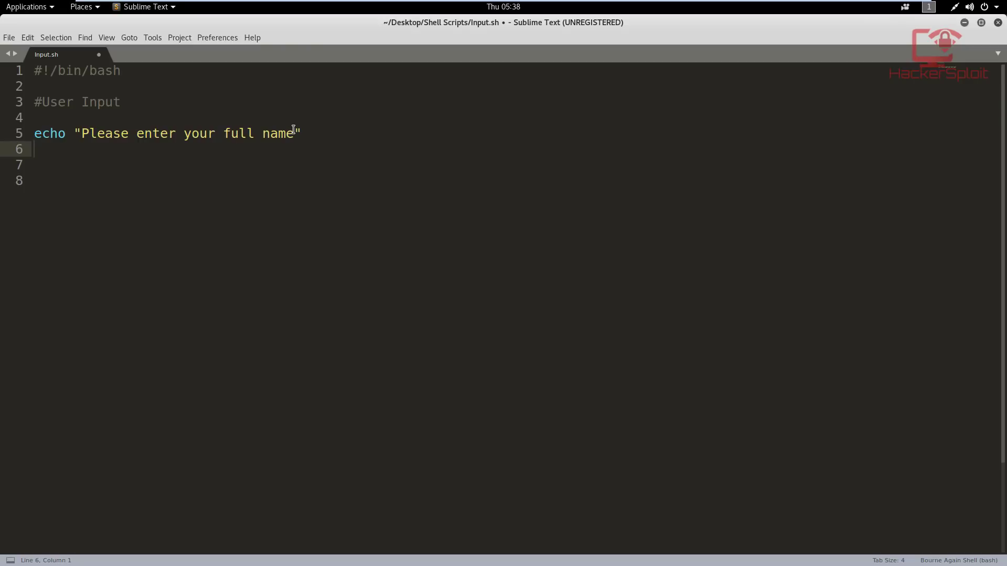
pyautogui.write(':')
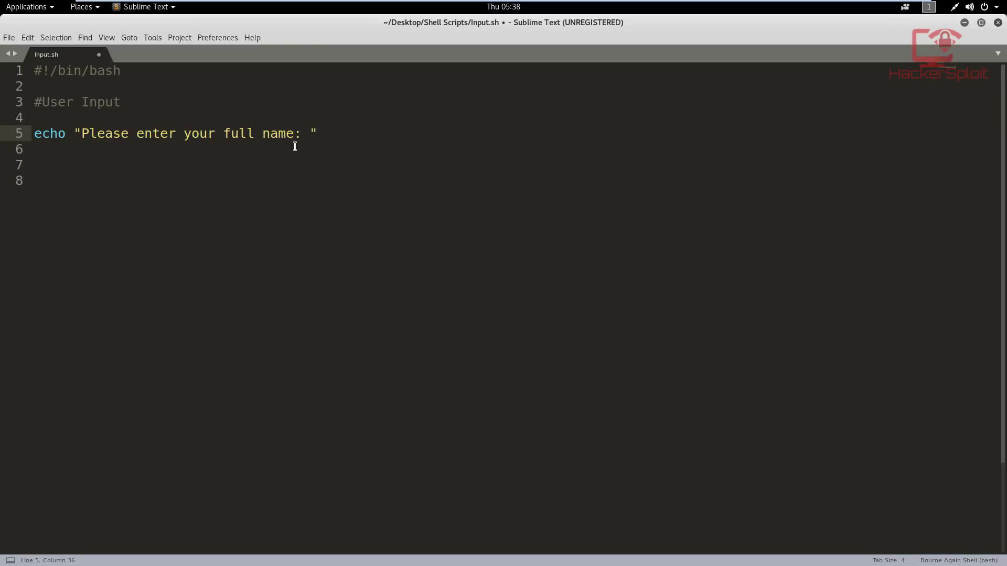
# Add a read FNAME LNAME line below the prompt echo
pyautogui.press('Return')
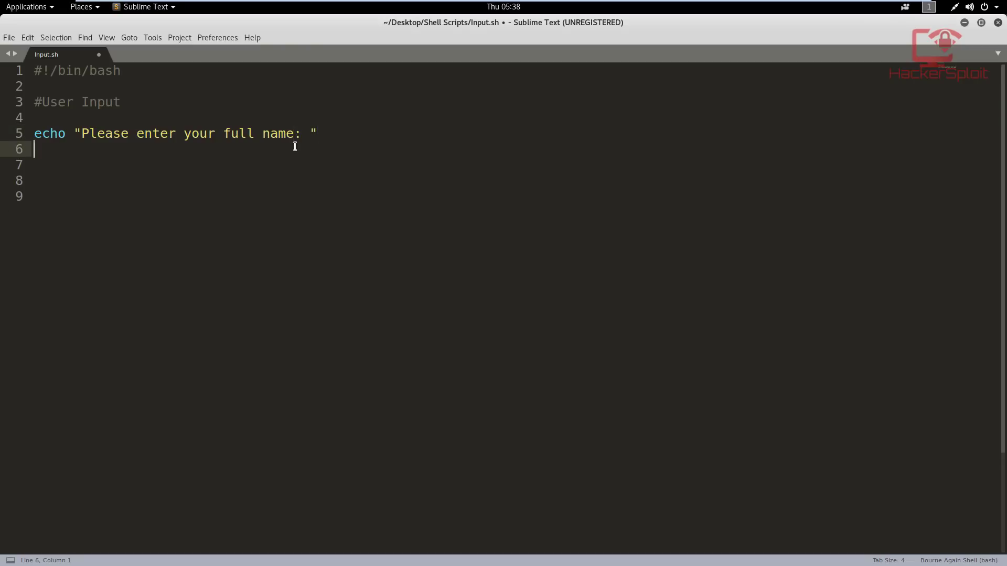
pyautogui.press('Return')
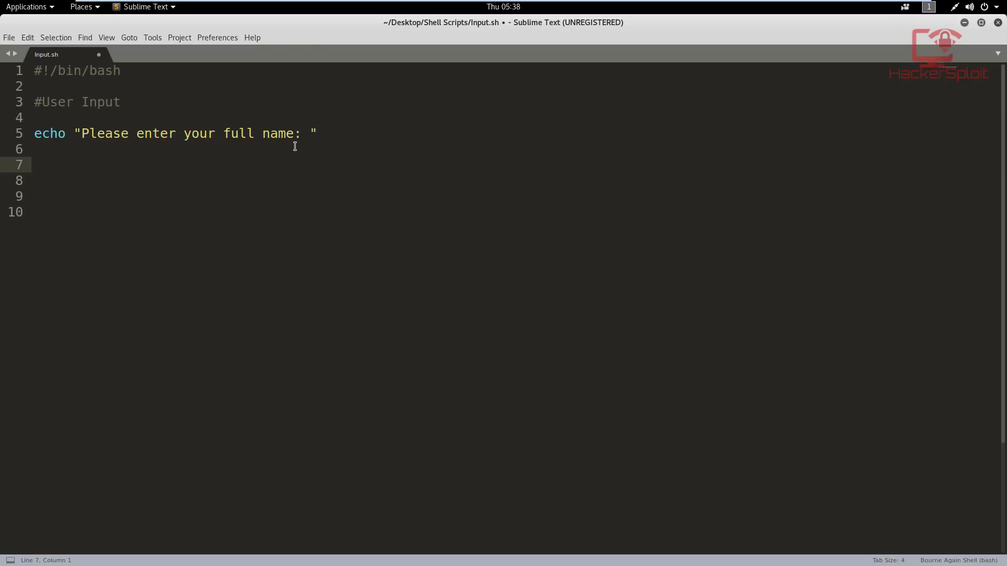
pyautogui.write('re')
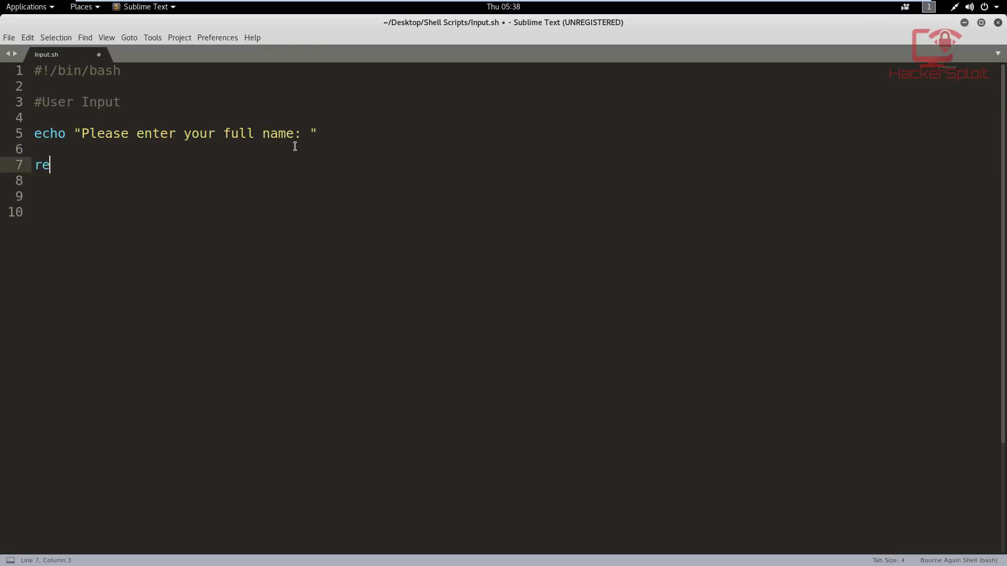
pyautogui.write('ad')
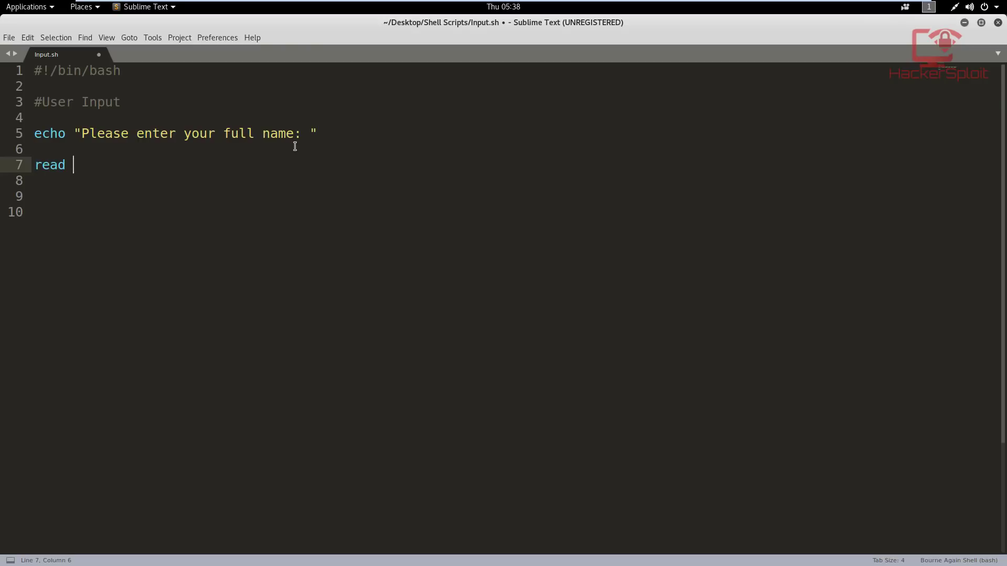
pyautogui.write('FN')
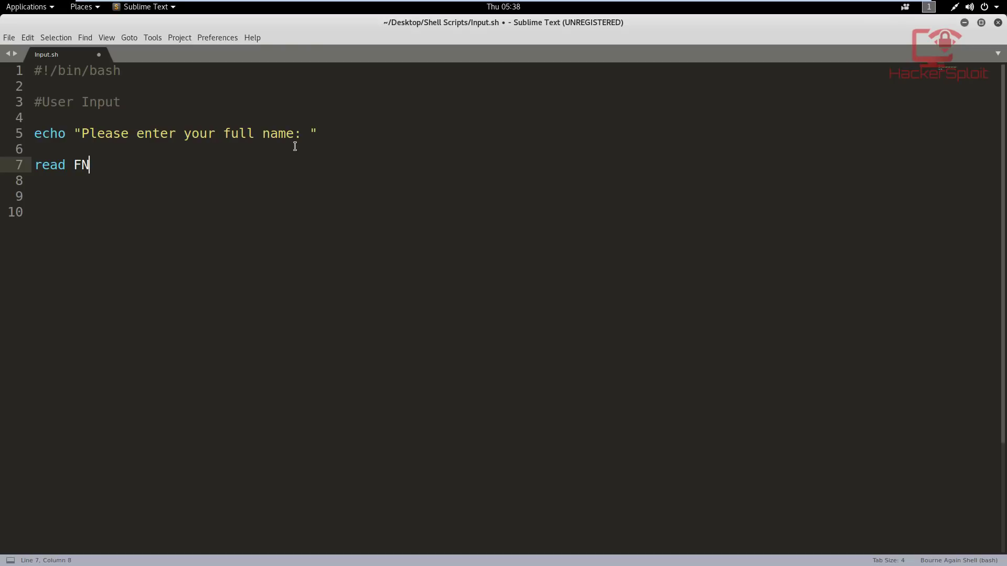
pyautogui.write('AME LNAM')
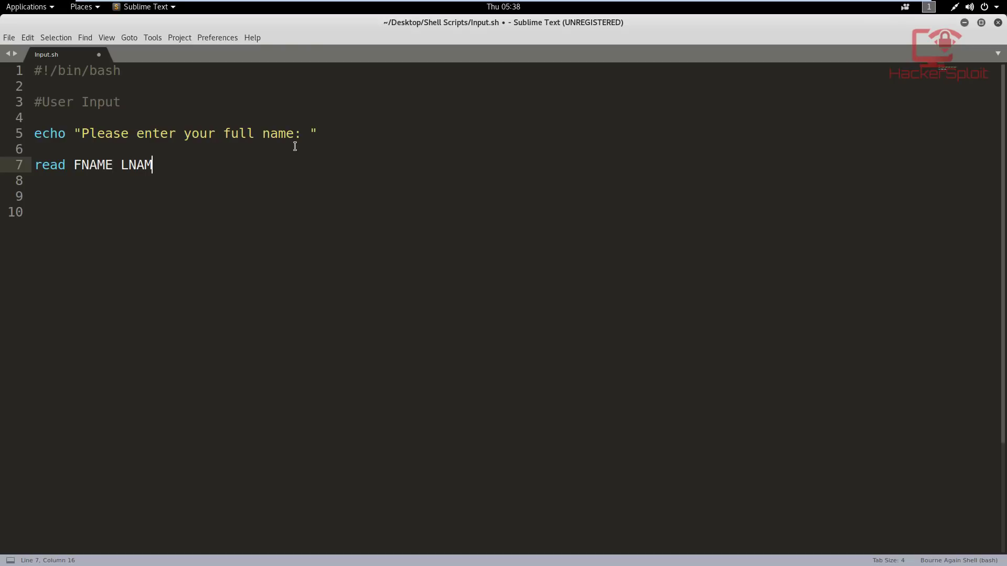
pyautogui.write('E')
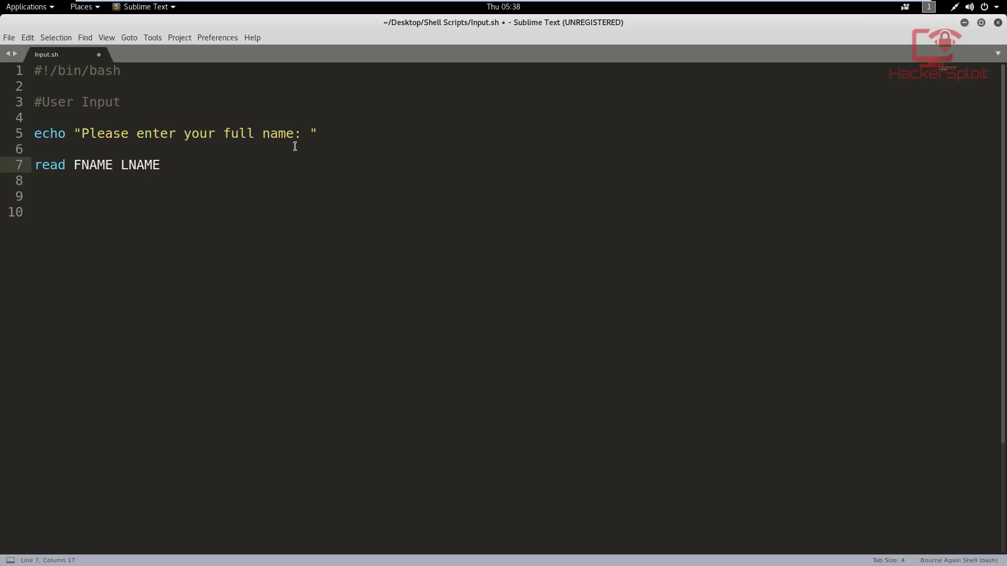
pyautogui.click(161, 164)
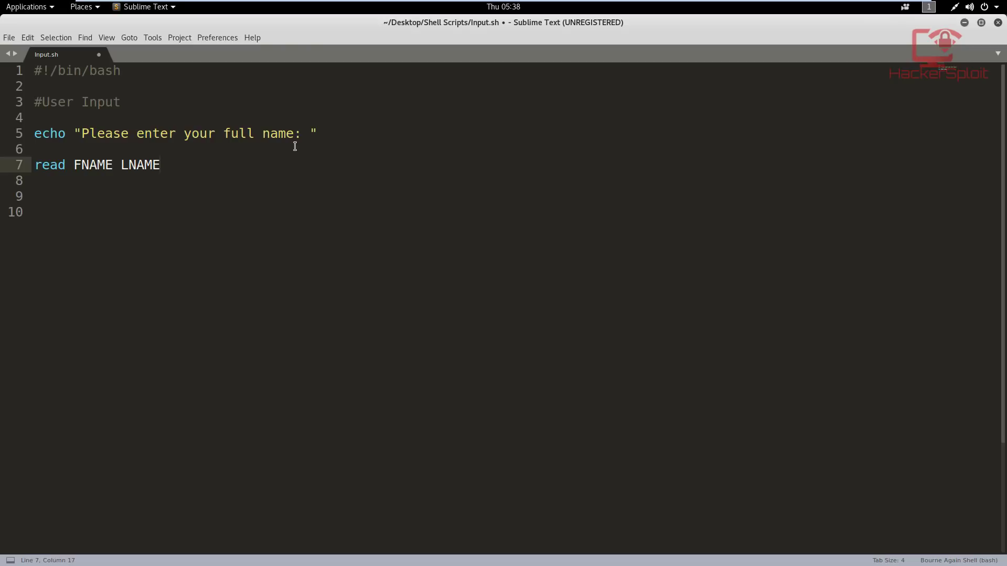
pyautogui.press('Return')
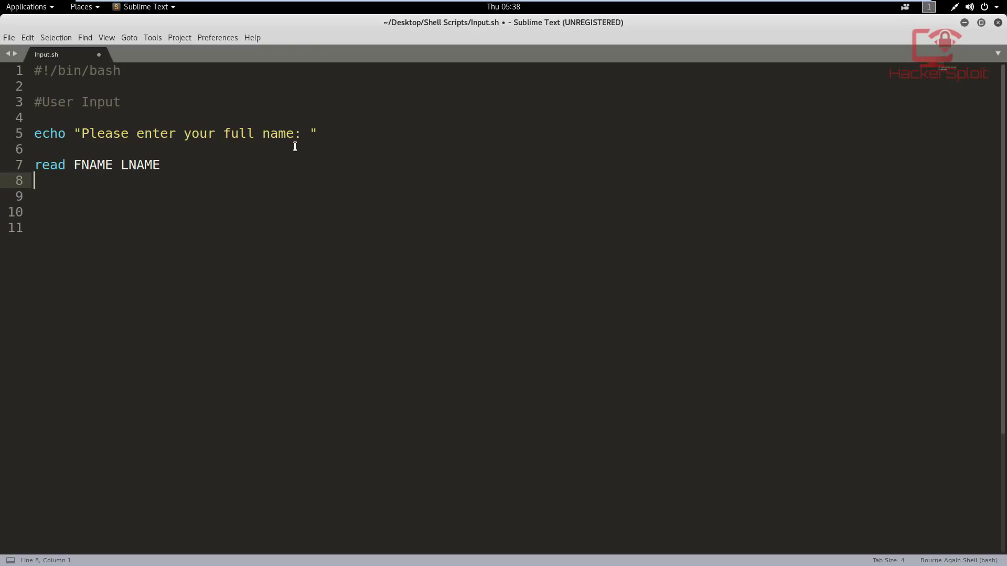
# Add echo "Your name is $FNAME $LNAME" and save the script
pyautogui.write('ech')
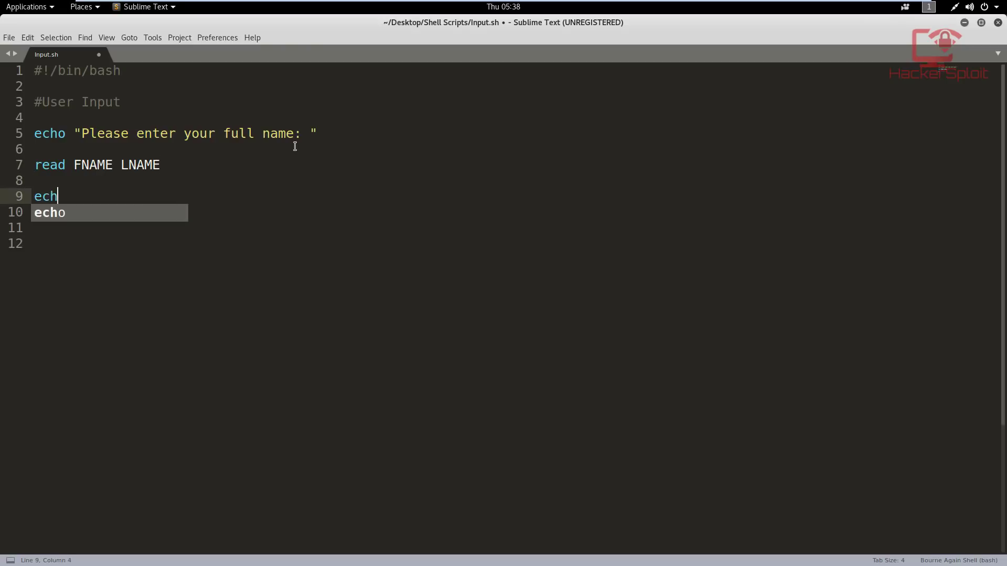
pyautogui.write('o "')
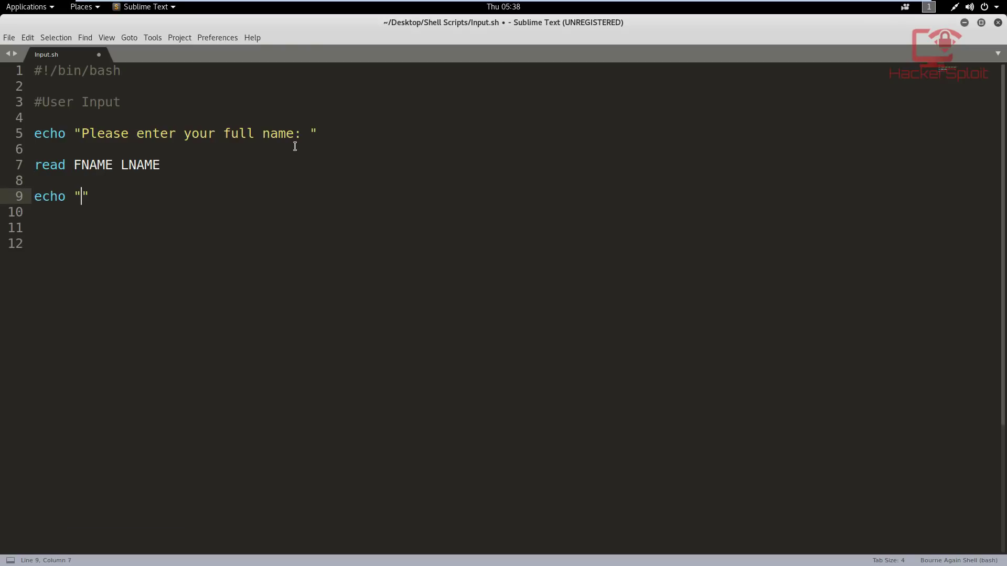
pyautogui.write('Your name')
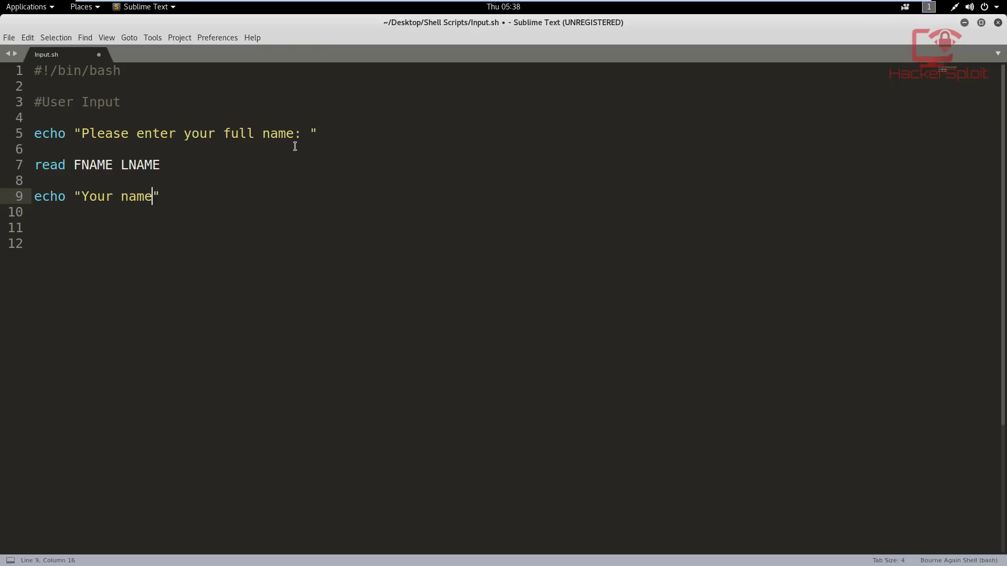
pyautogui.write('is')
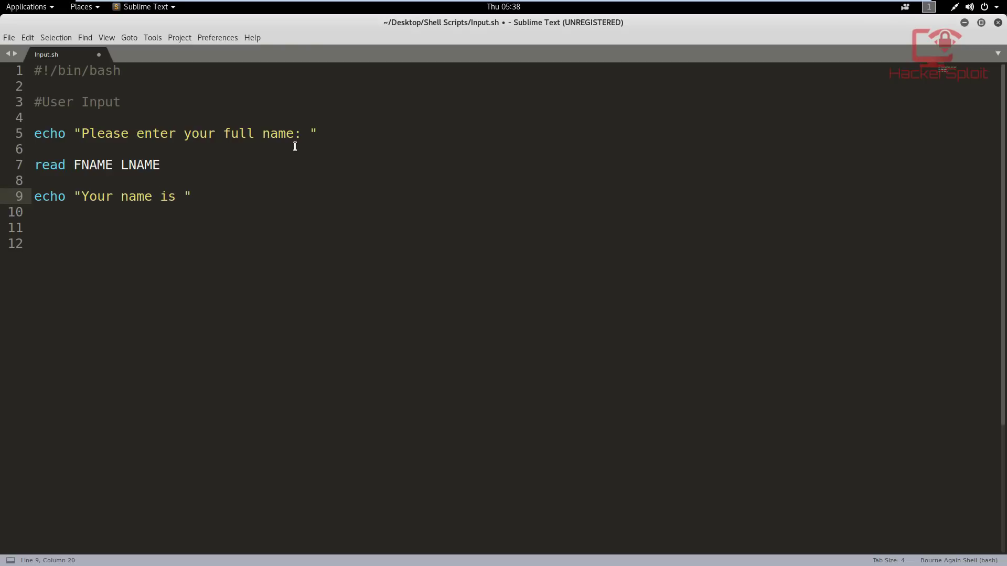
pyautogui.write('$')
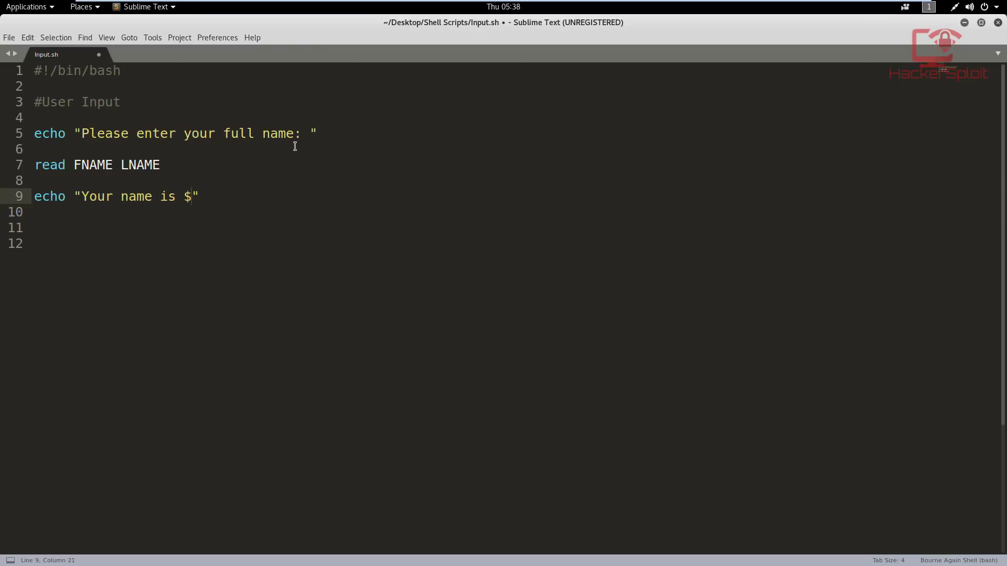
pyautogui.write('FNAME')
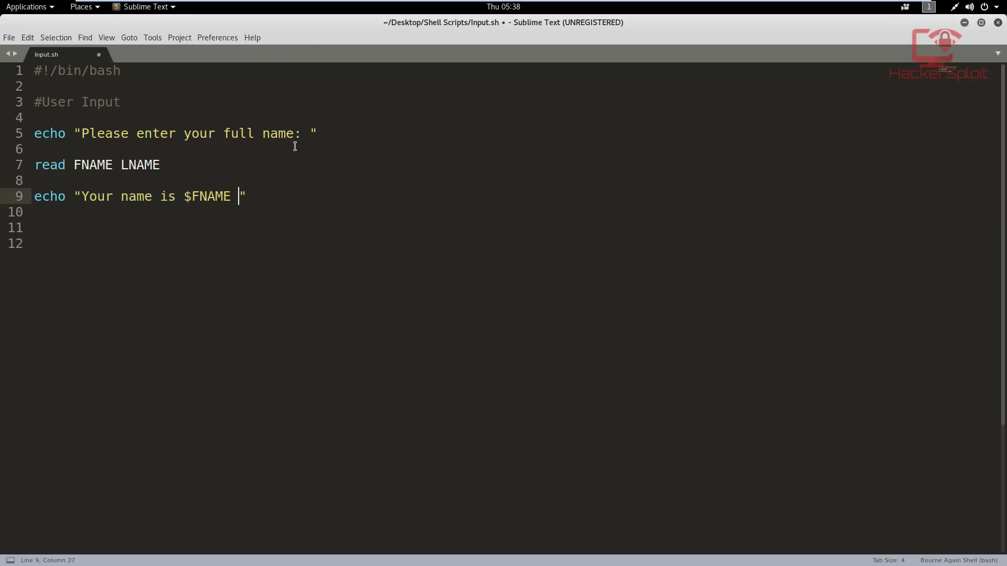
pyautogui.write('$LNAME')
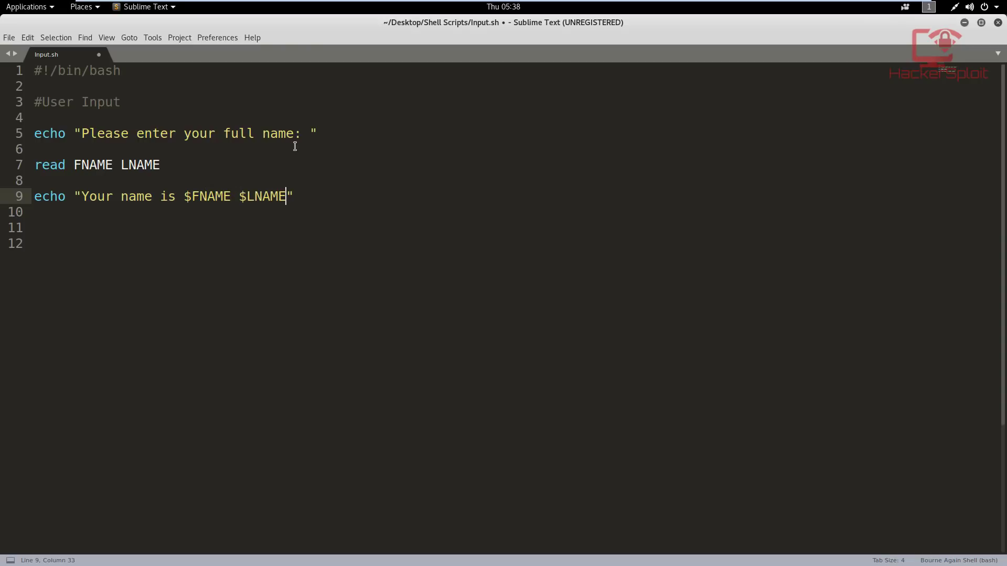
pyautogui.press('Return')
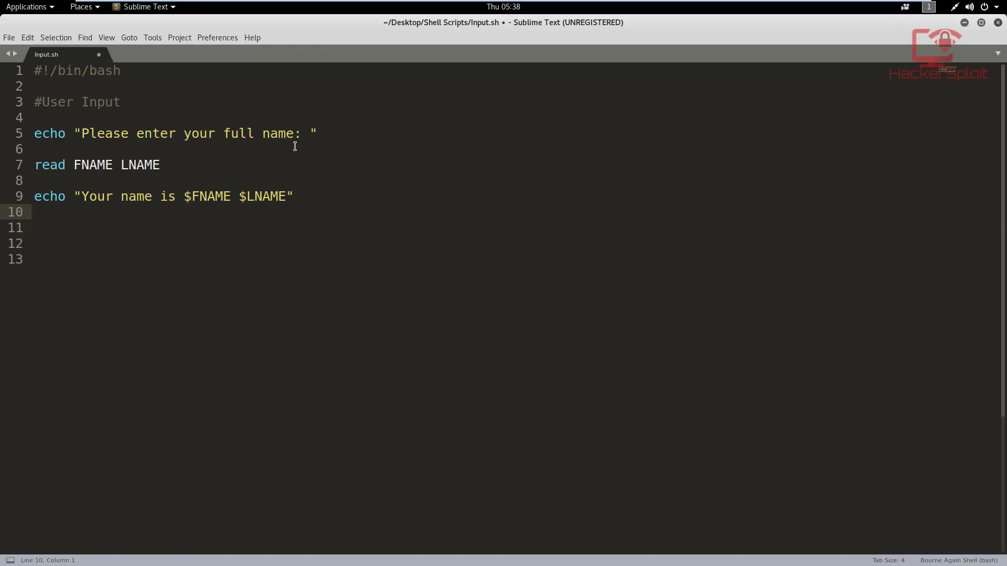
pyautogui.press('ctrl+s')
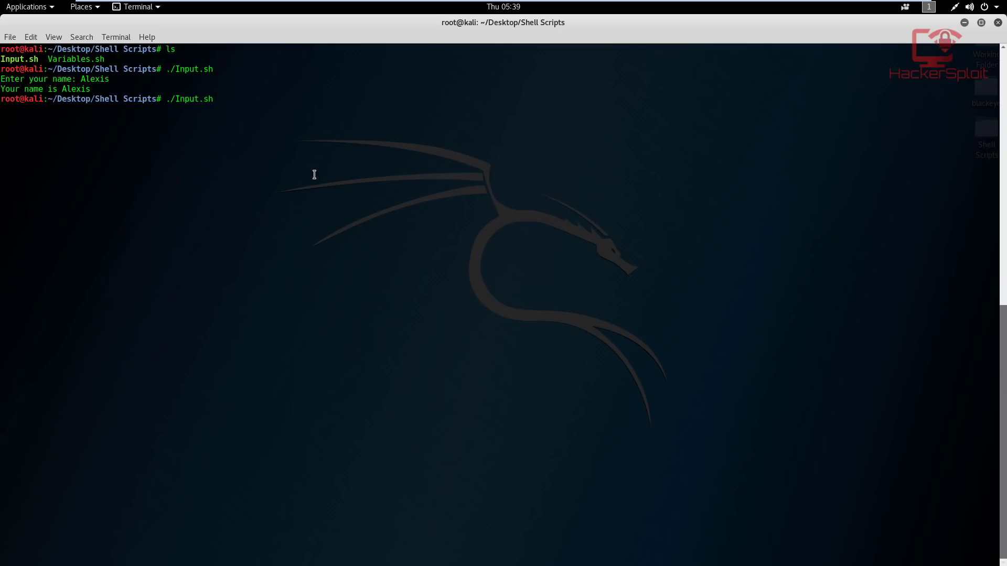
# Run ./Input.sh and enter John Doe so it prints "Your name is John Doe"
pyautogui.press('Return')
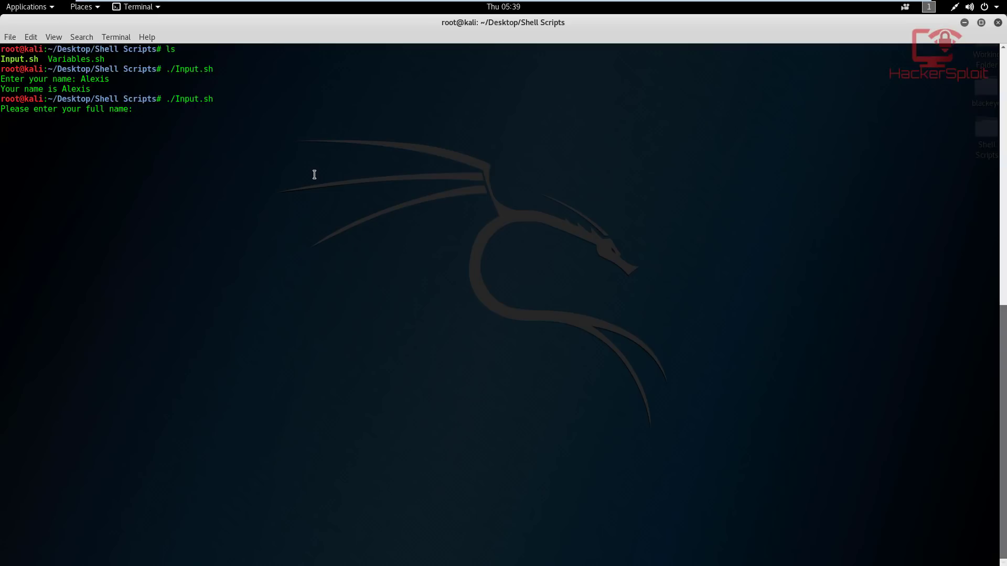
pyautogui.write('John')
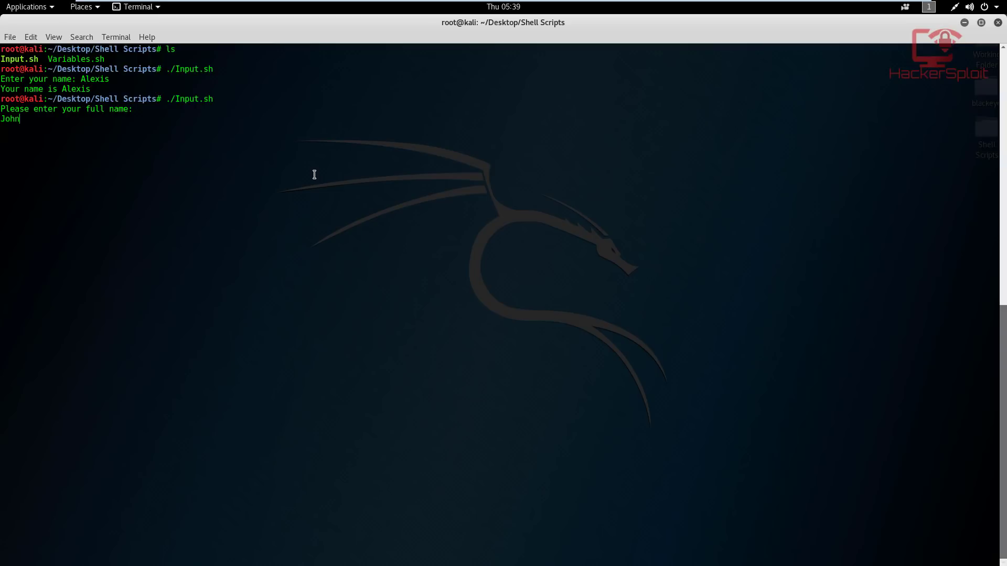
pyautogui.write('Doe')
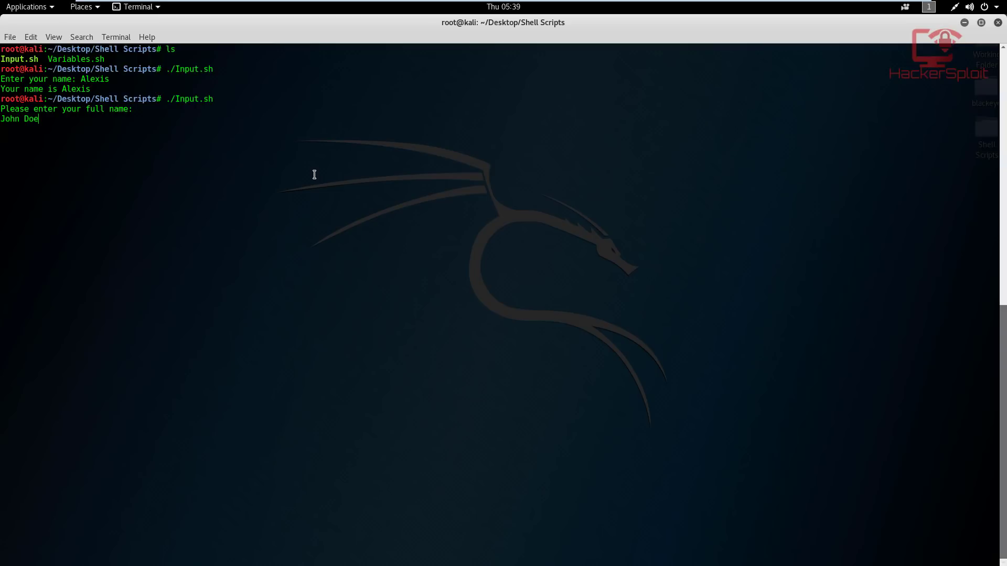
pyautogui.press('Return')
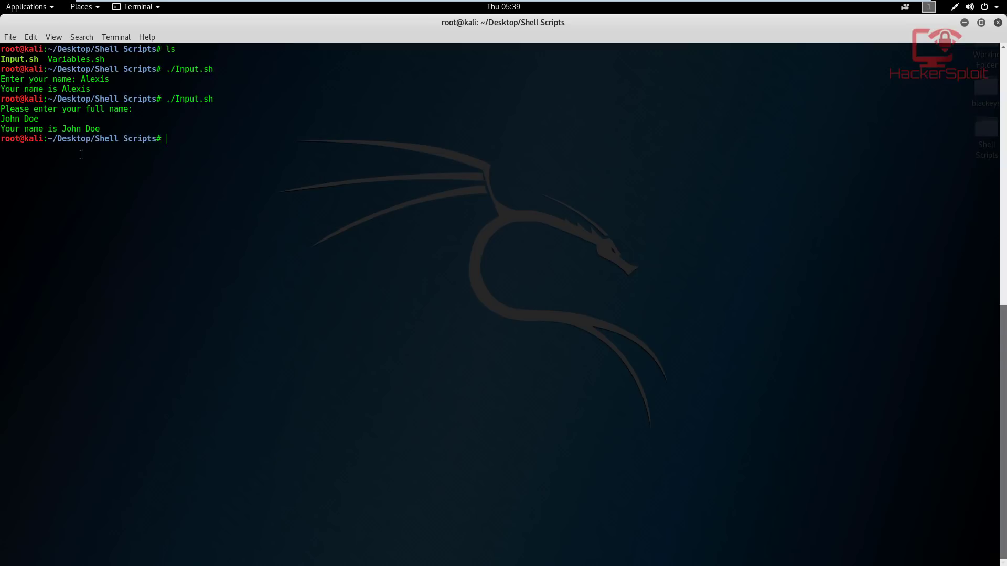
pyautogui.moveTo(184, 144)
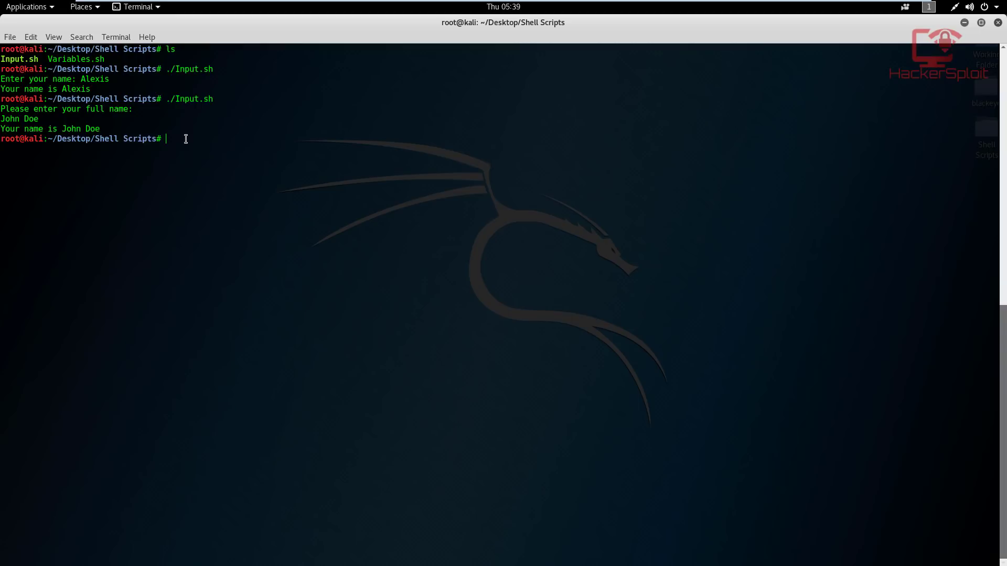
pyautogui.moveTo(937, 28)
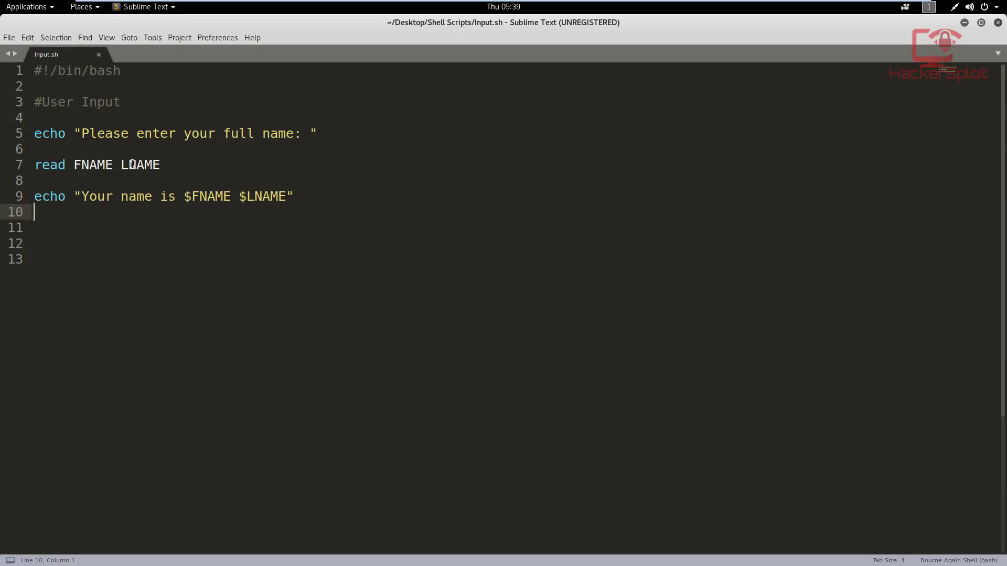
pyautogui.moveTo(225, 133)
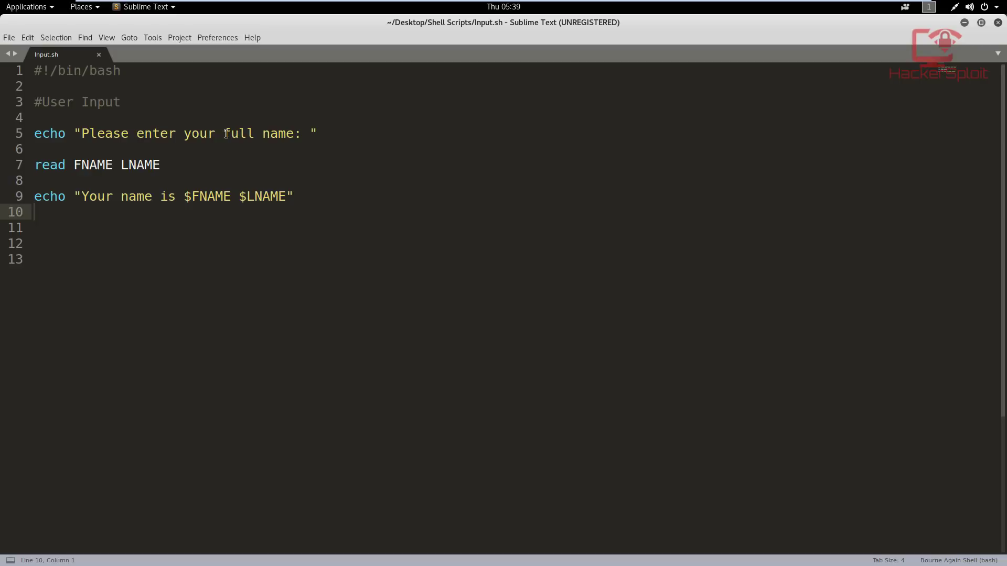
# Change the prompt to ask for name and your age and rename LNAME to AGE in the read line
pyautogui.doubleClick(238, 133)
pyautogui.write(' a')
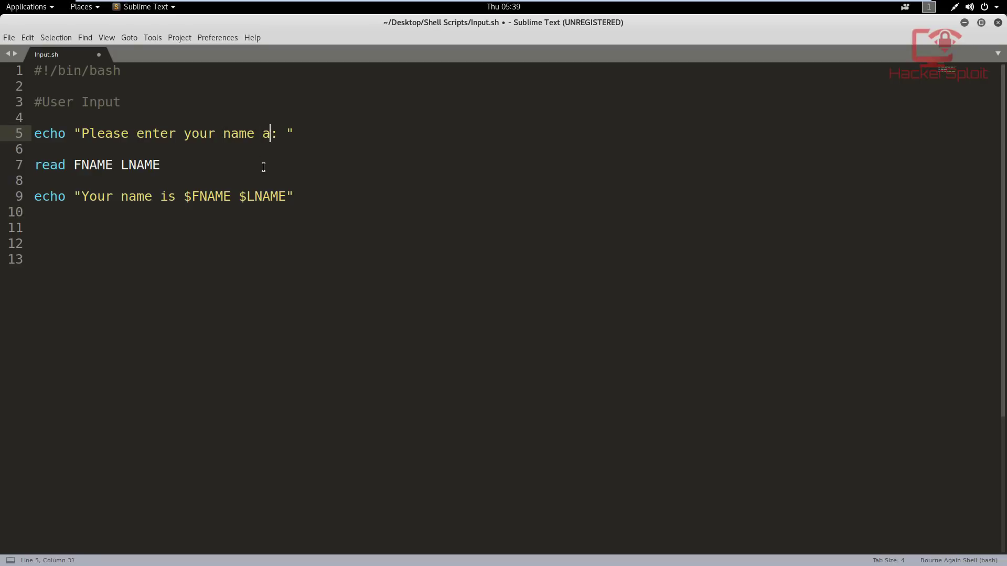
pyautogui.write('nd your age')
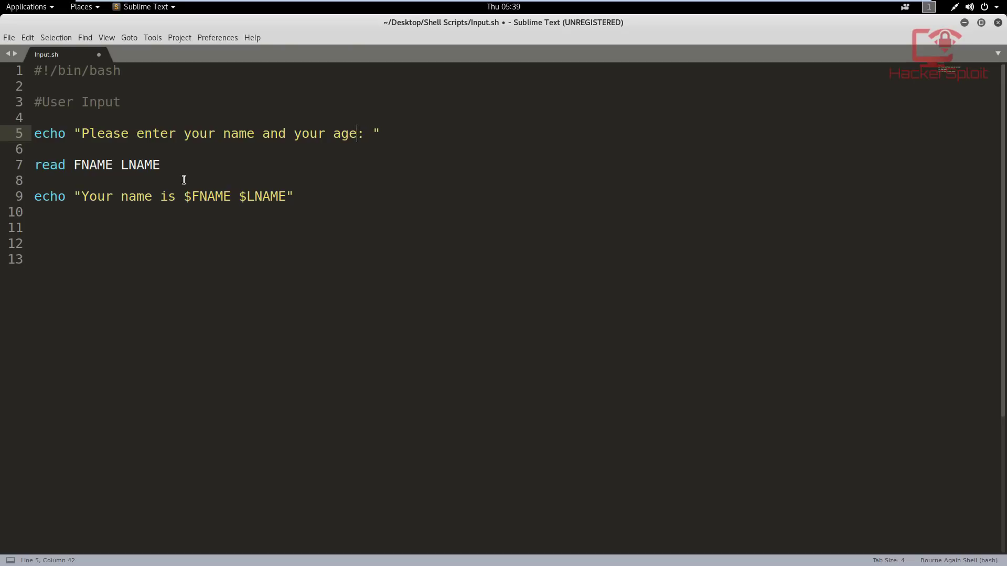
pyautogui.doubleClick(140, 165)
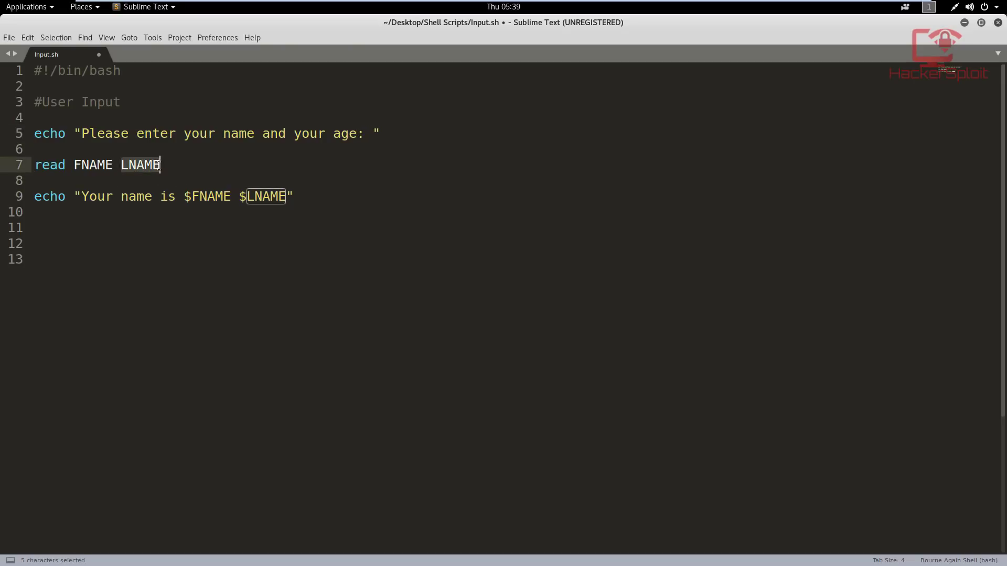
pyautogui.write('AGE')
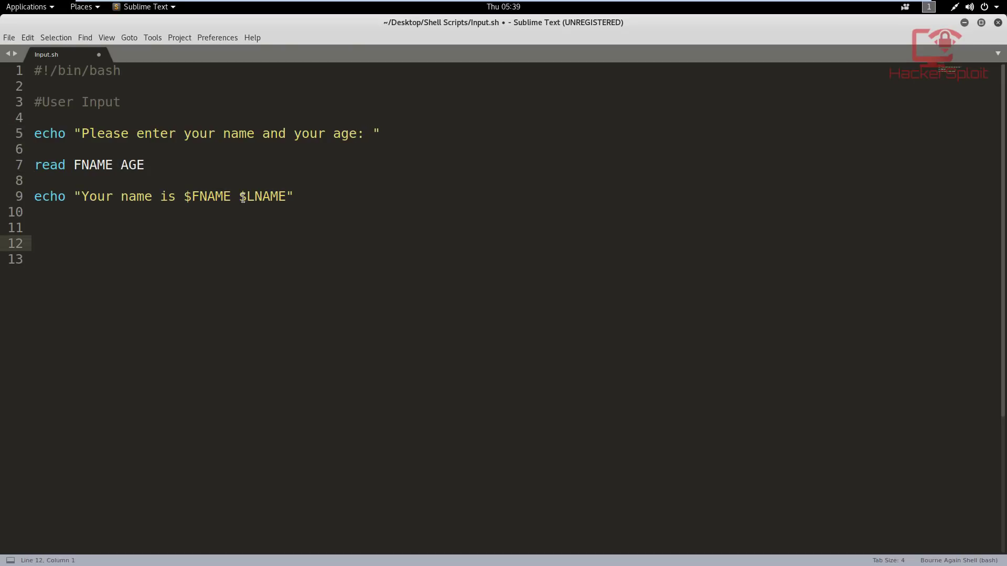
# Change the echo to "Your name is $FNAME and you are $AGE years old"
pyautogui.doubleClick(264, 196)
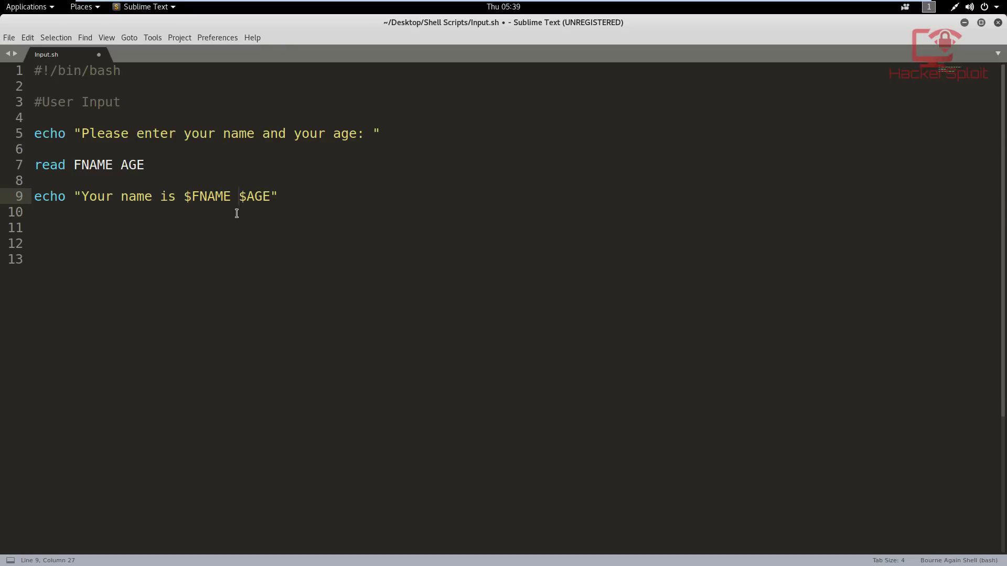
pyautogui.write('and you are')
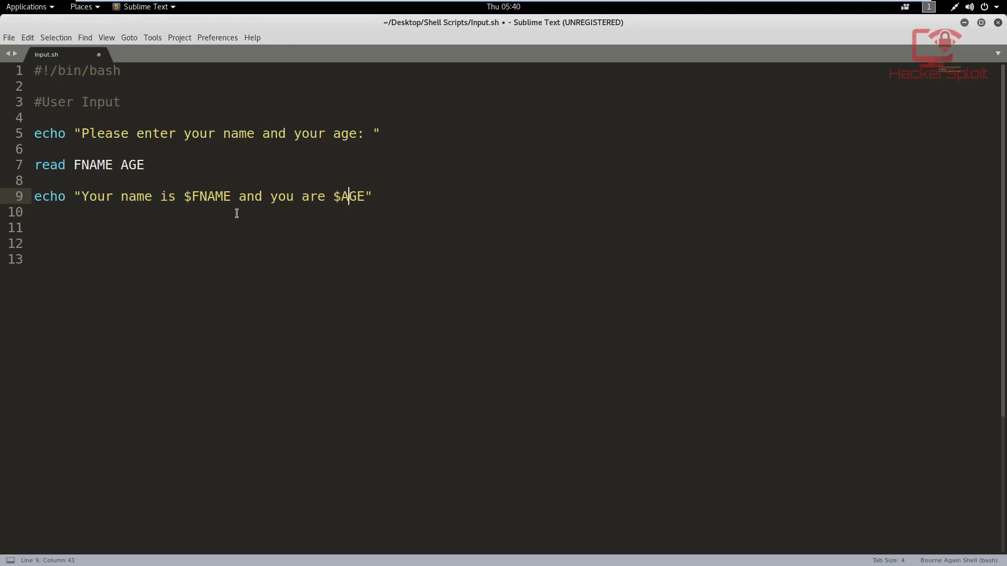
pyautogui.write('years')
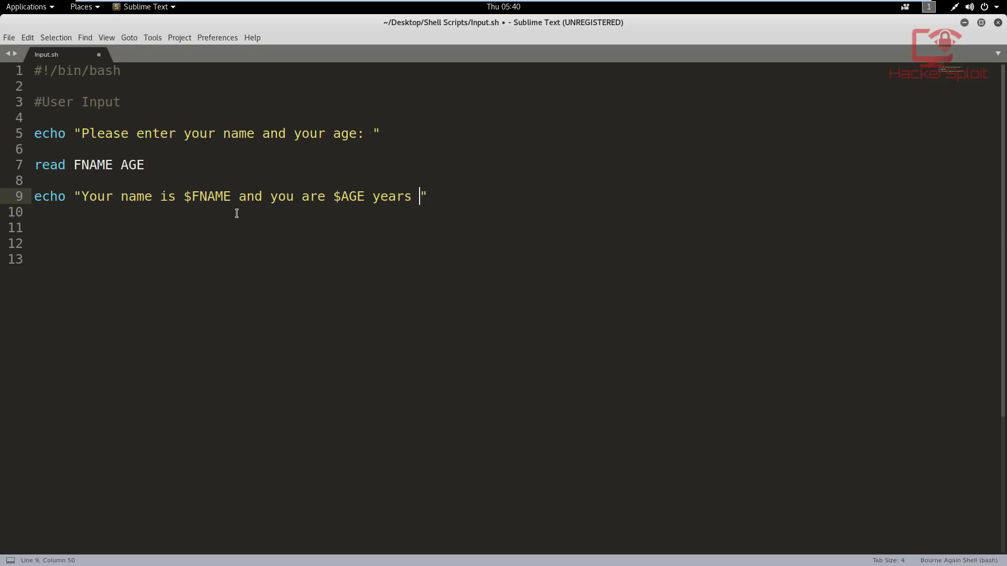
pyautogui.write('old')
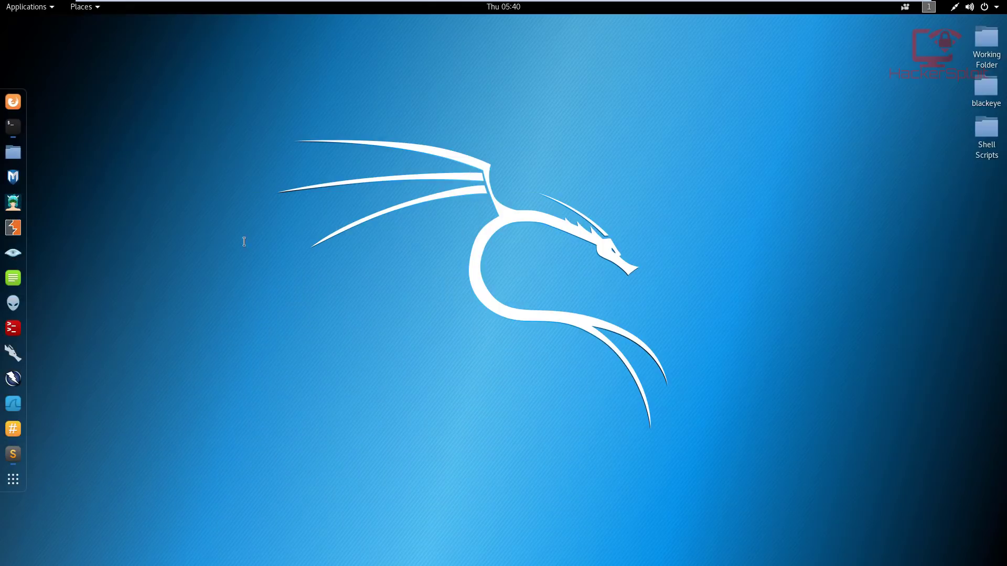
pyautogui.moveTo(324, 126)
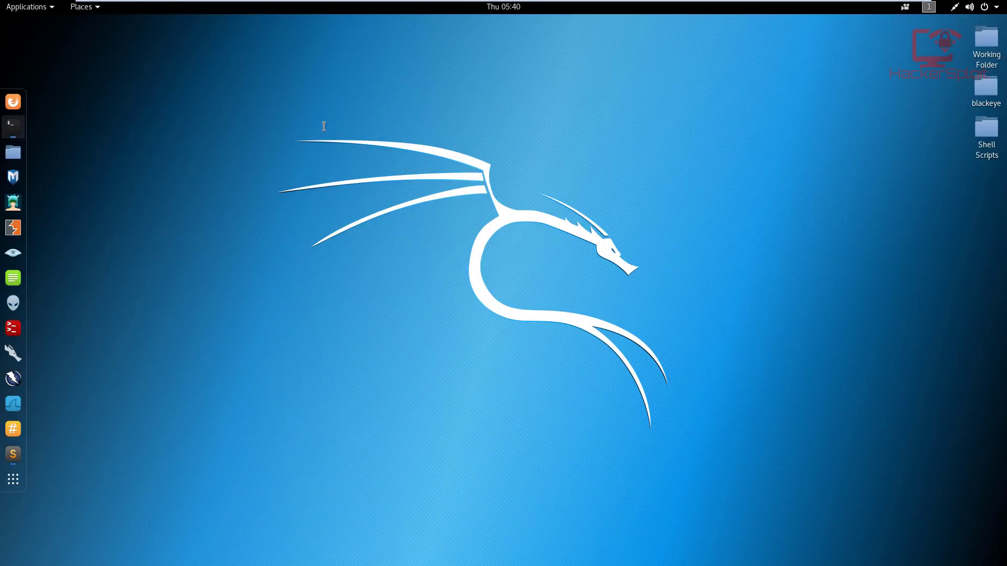
# Rerun ./Input.sh in the terminal and enter Alexis 45 at the prompt
pyautogui.click(13, 125)
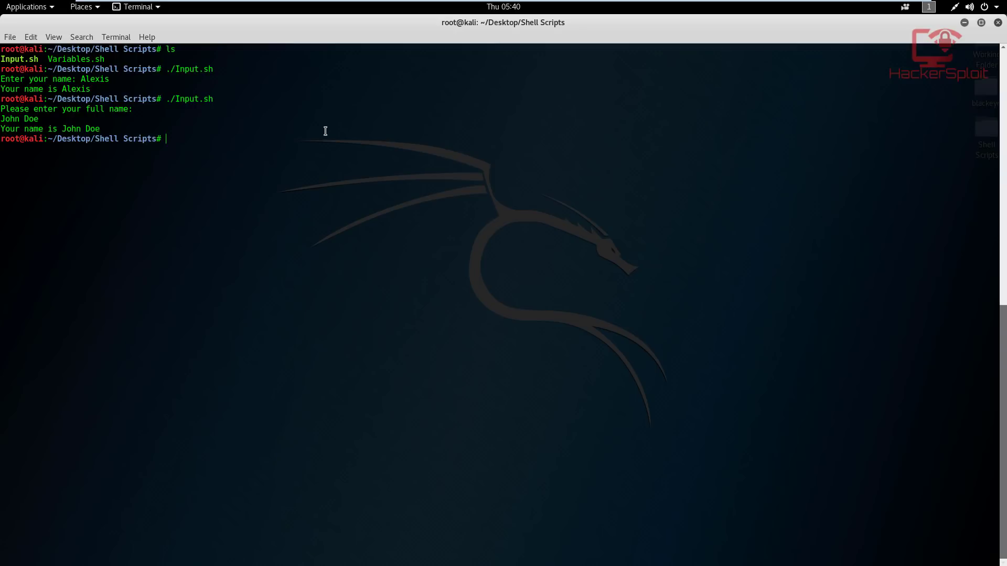
pyautogui.press('Return')
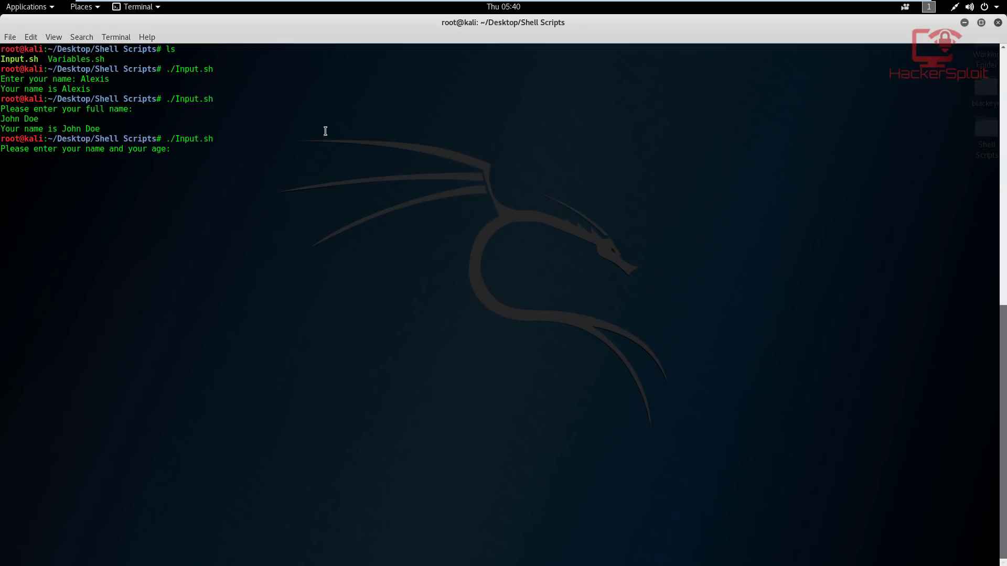
pyautogui.write('Alexis 45')
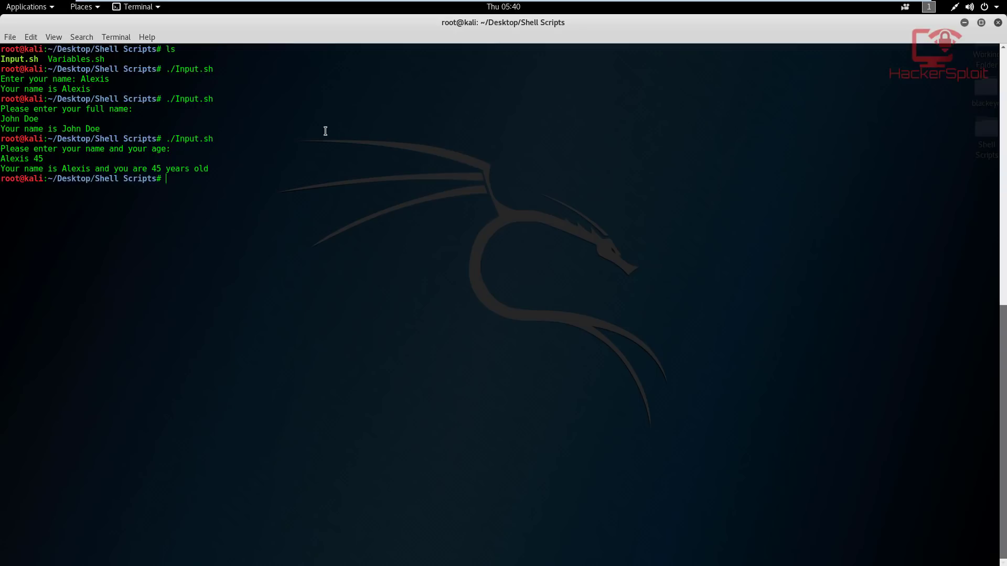
pyautogui.moveTo(311, 173)
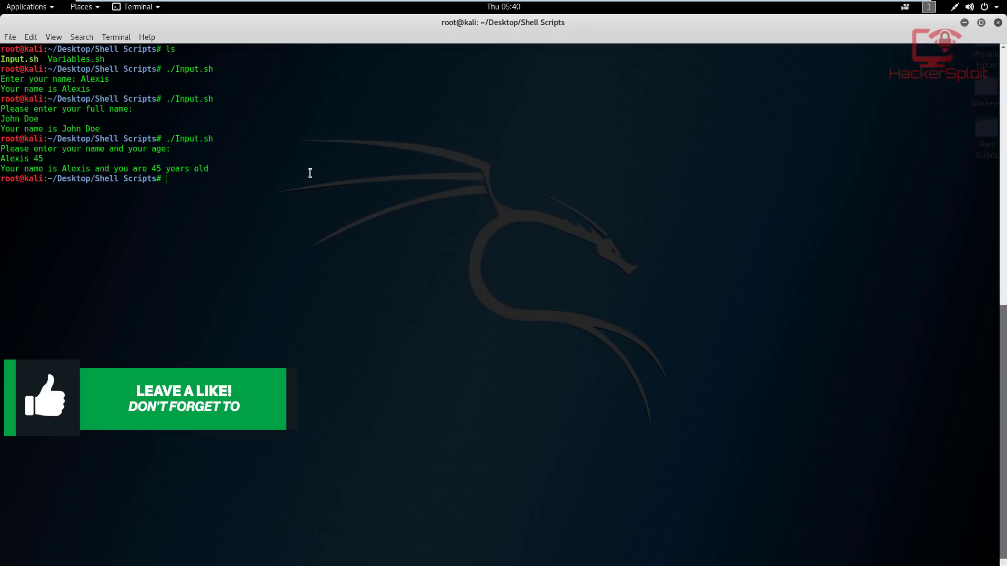
pyautogui.moveTo(281, 156)
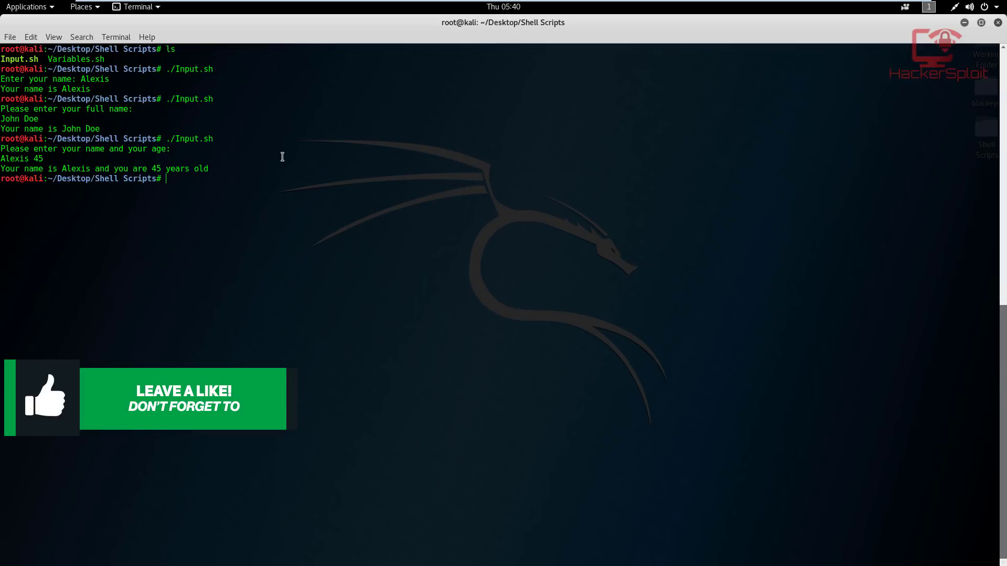
pyautogui.moveTo(110, 163)
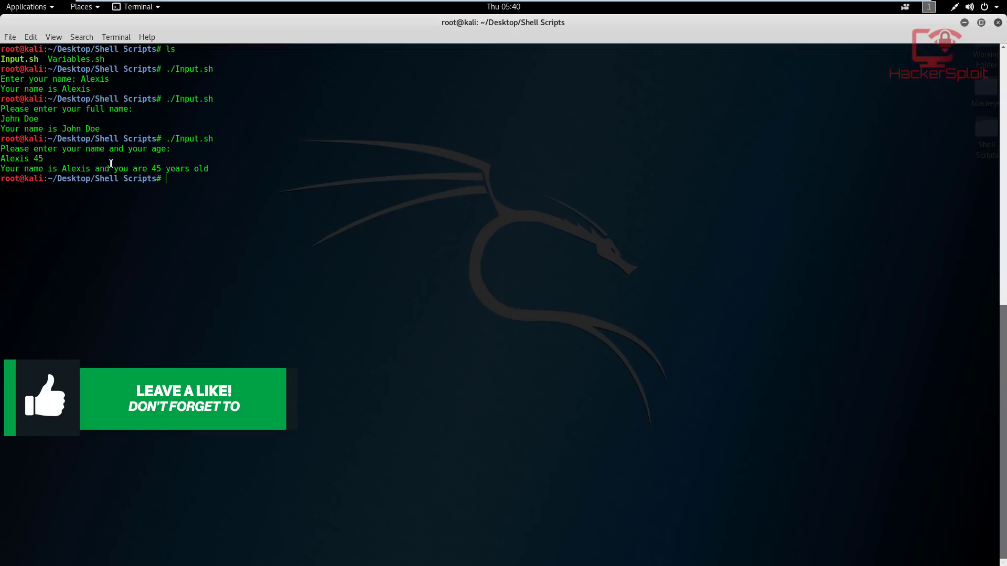